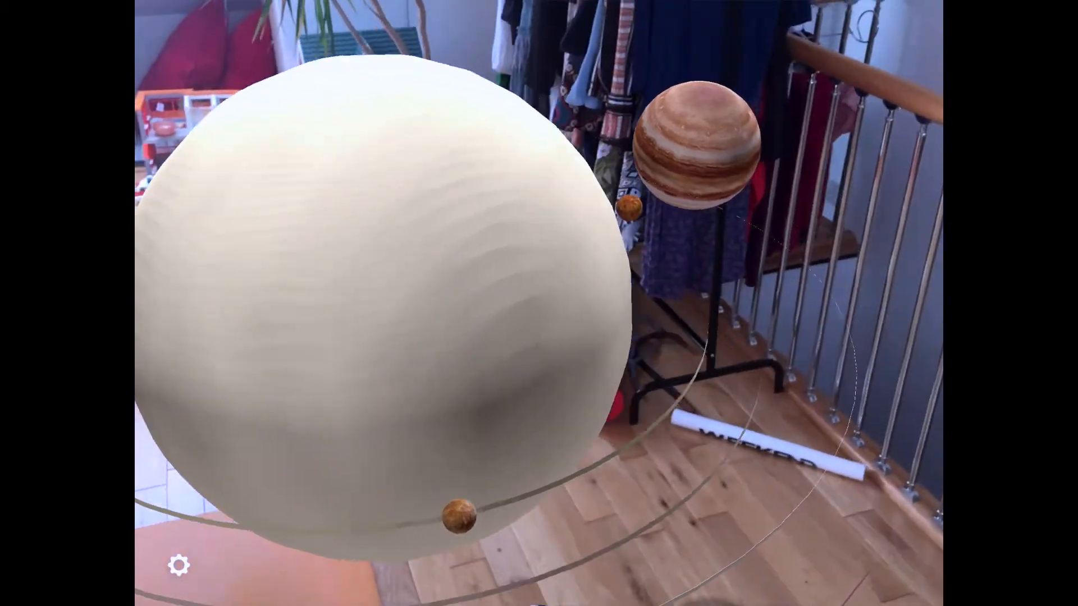
Select a planet's orbit ring and bring up its spin settings in Object Properties.
left_click(180, 565)
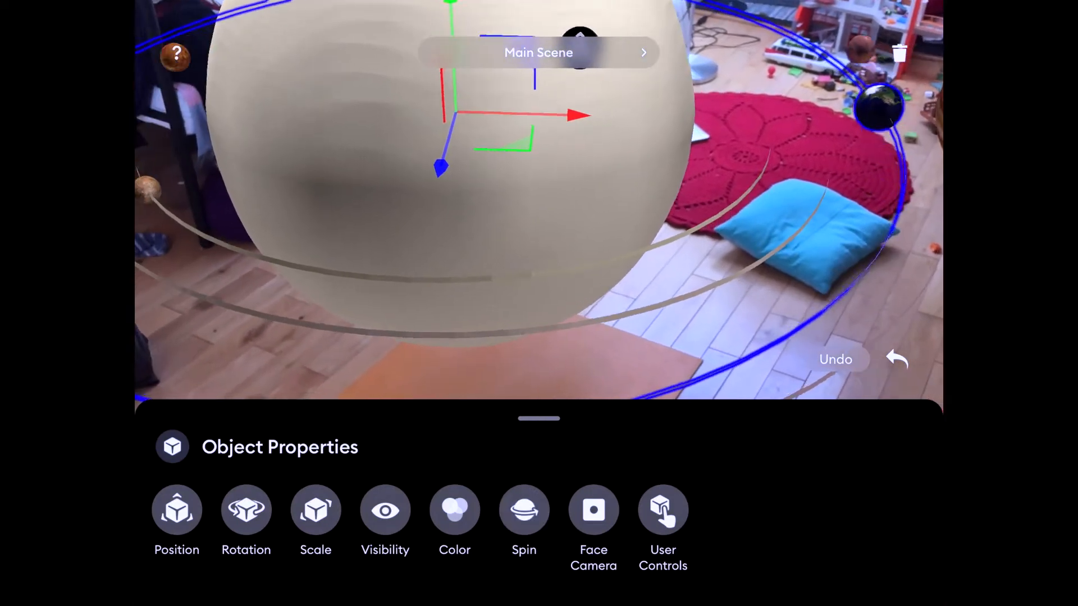
left_click(523, 510)
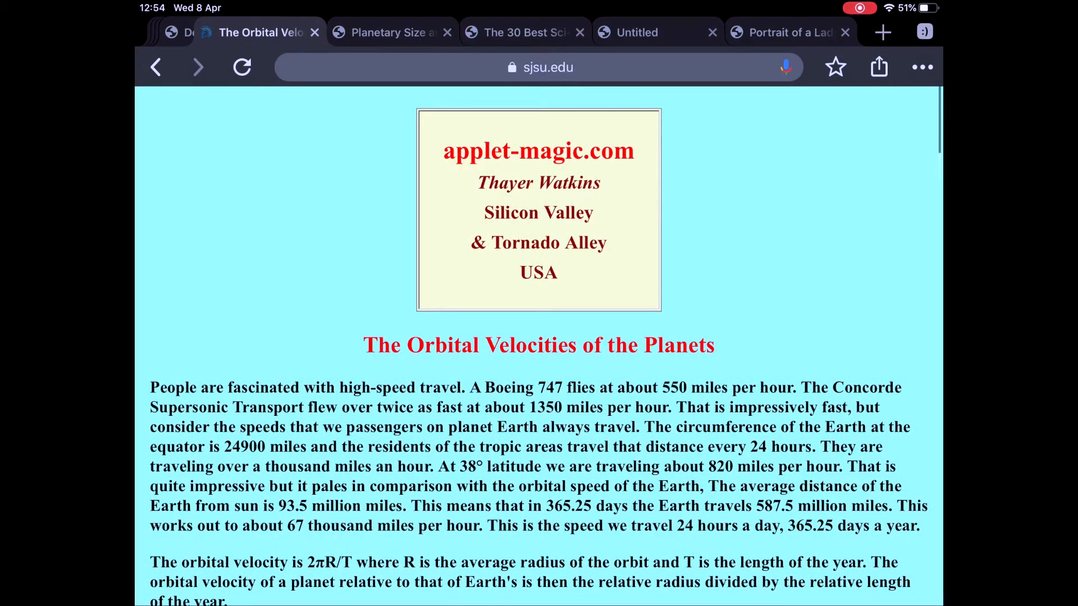
Scroll the sjsu.edu Orbital Velocities page down to the planets table (Mercury 1.607 to Neptune 0.182).
scroll("down", 3)
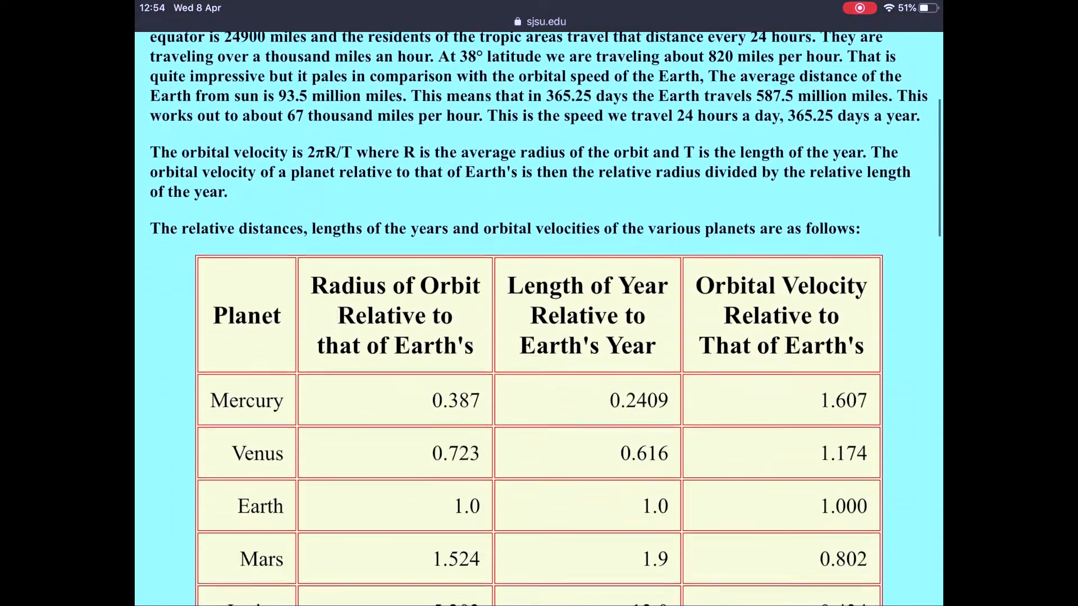
scroll("down", 3)
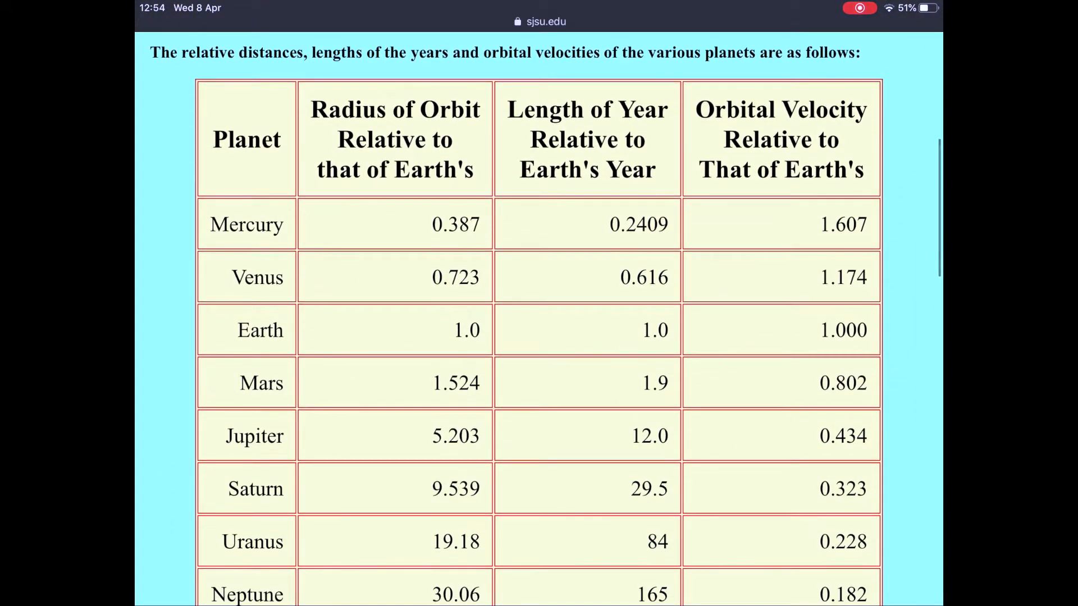
scroll("down", 3)
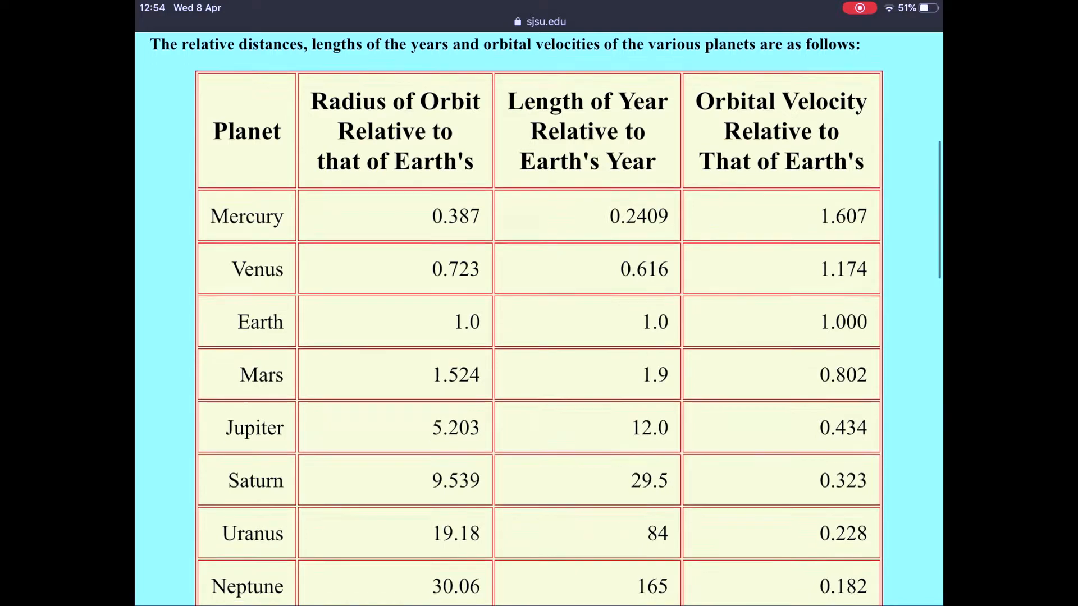
scroll("down", 3)
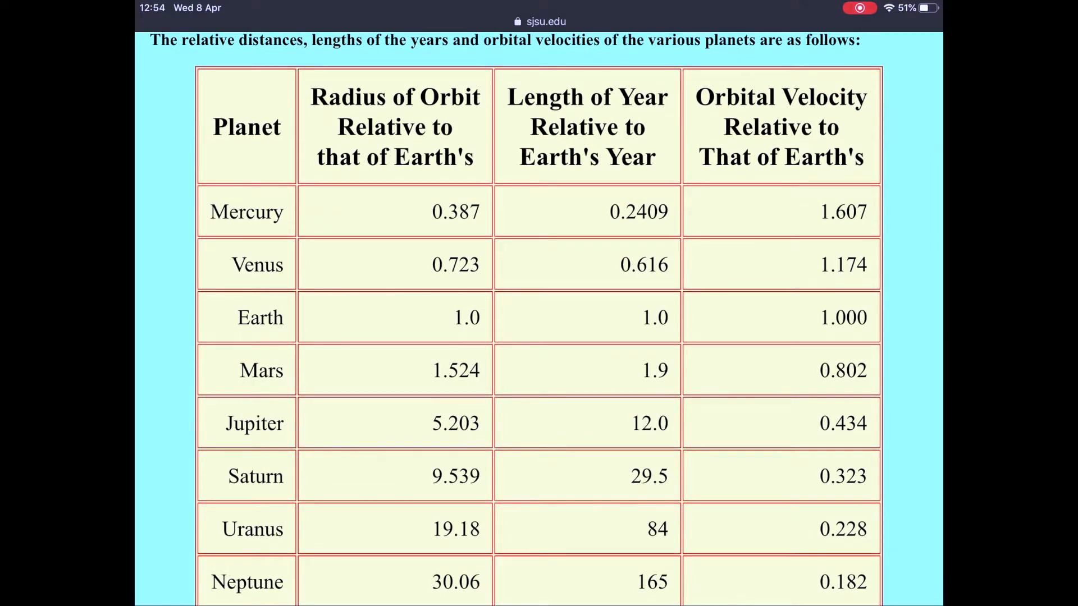
scroll("down", 3)
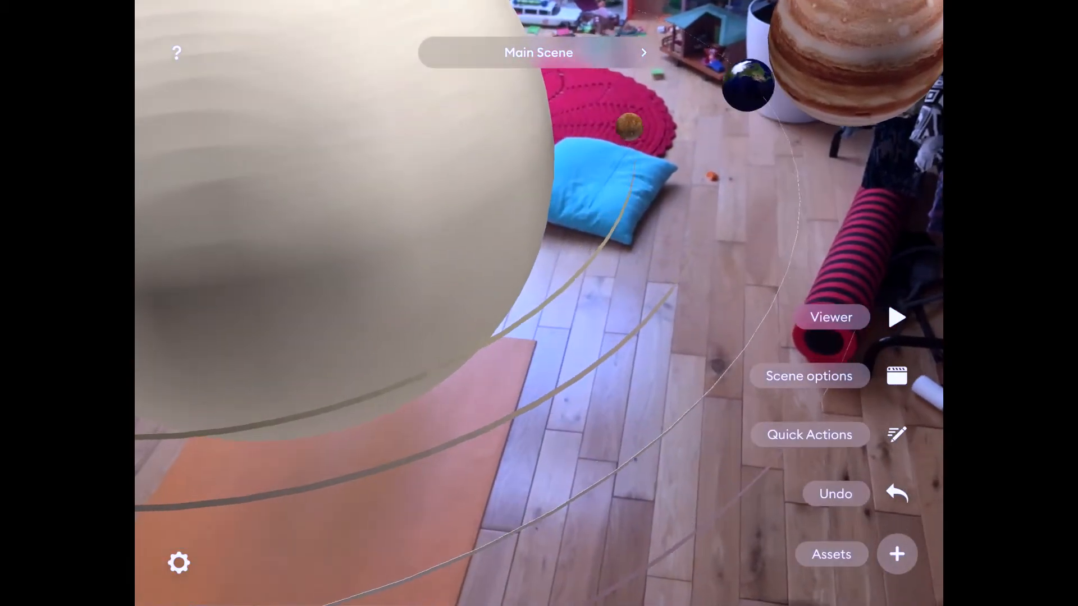
Go through the planet orbits' Object Properties and spin settings, reaching Uranus's orbit.
left_click(810, 376)
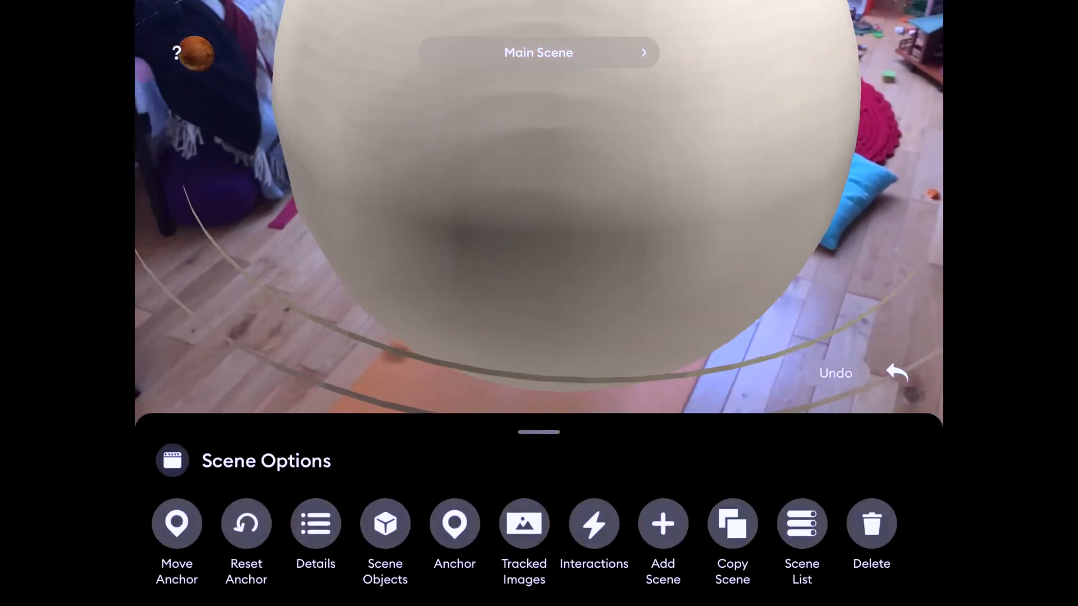
left_click(384, 523)
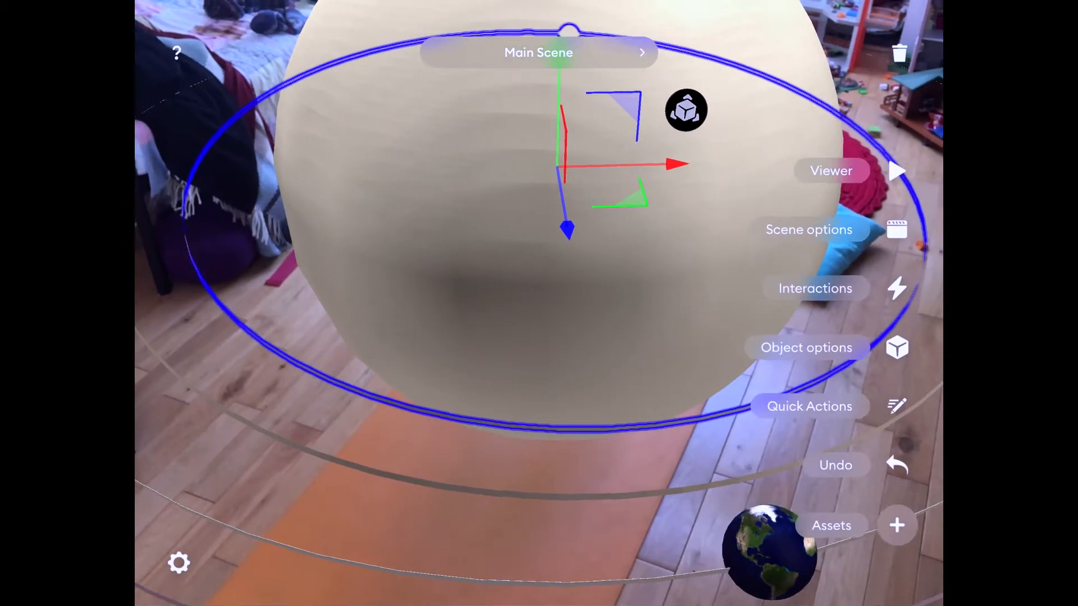
left_click(806, 349)
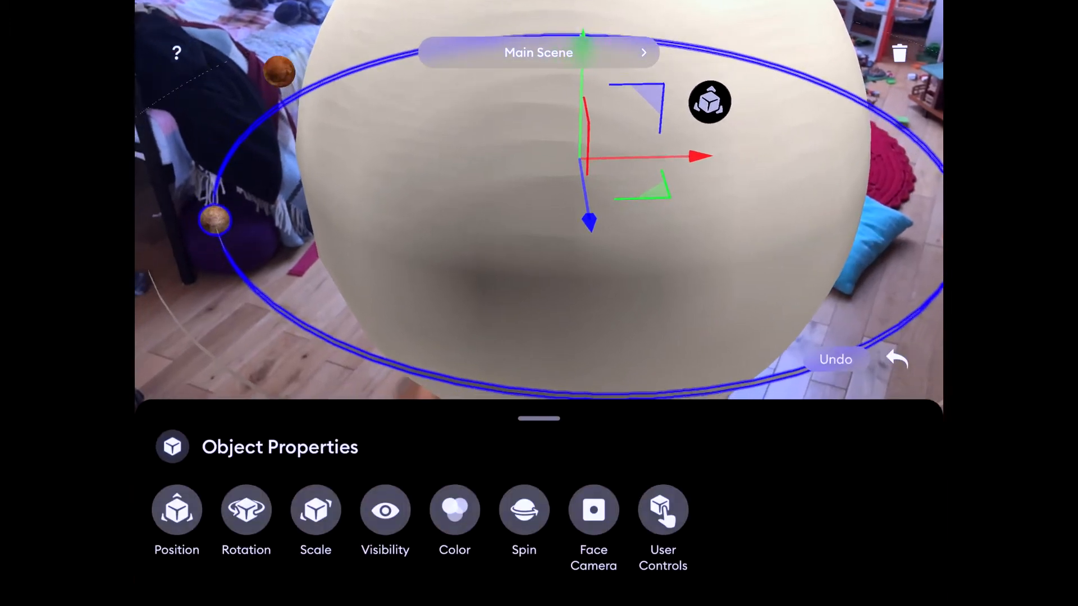
left_click(524, 511)
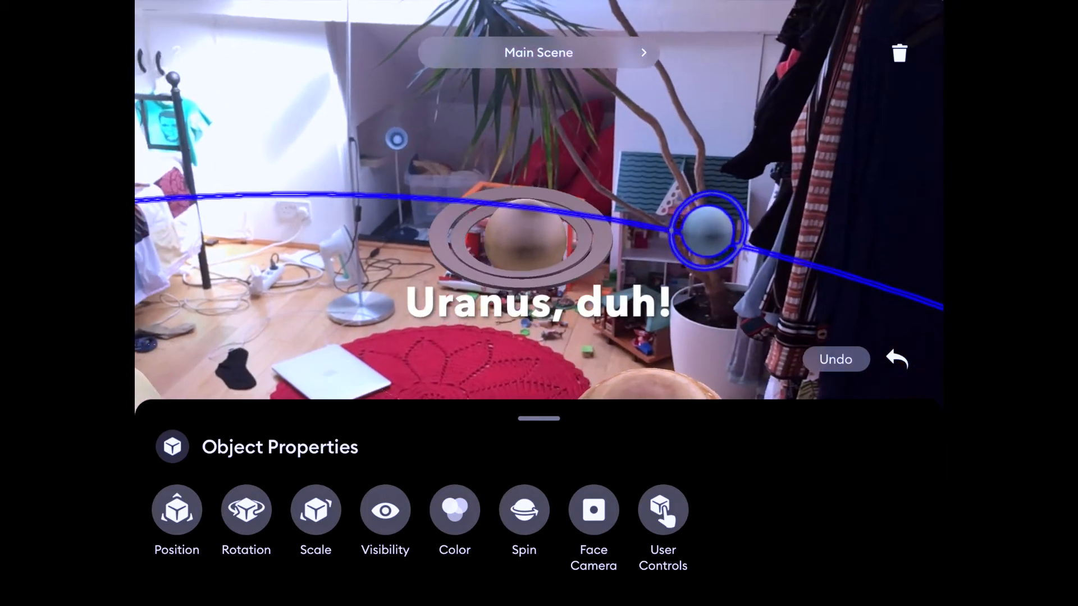
left_click(523, 510)
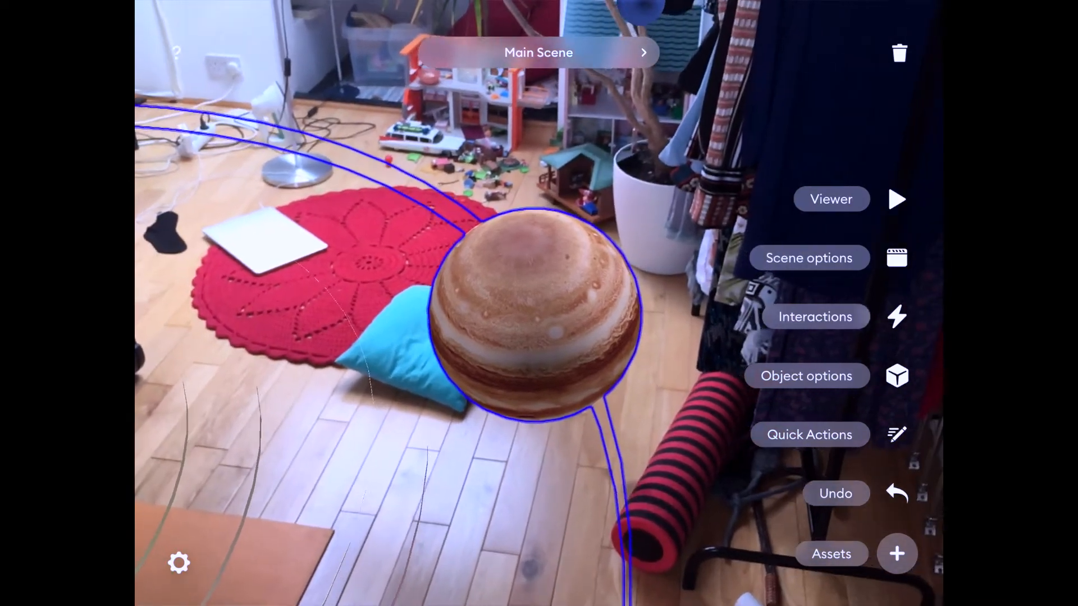
Bring up the Spin settings in Jupiter's orbit Object Properties.
left_click(806, 375)
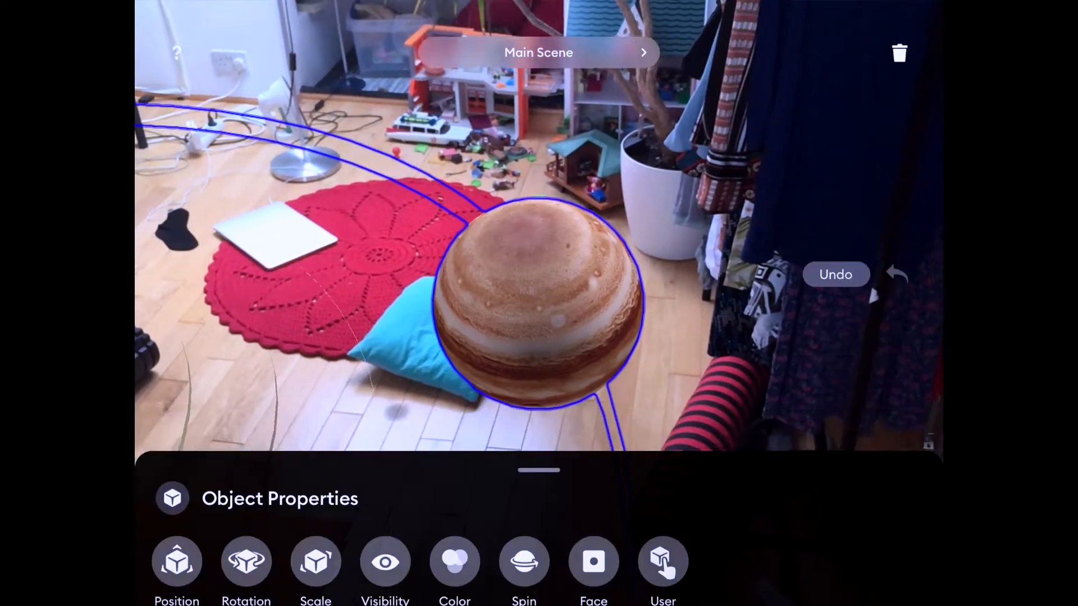
left_click(523, 562)
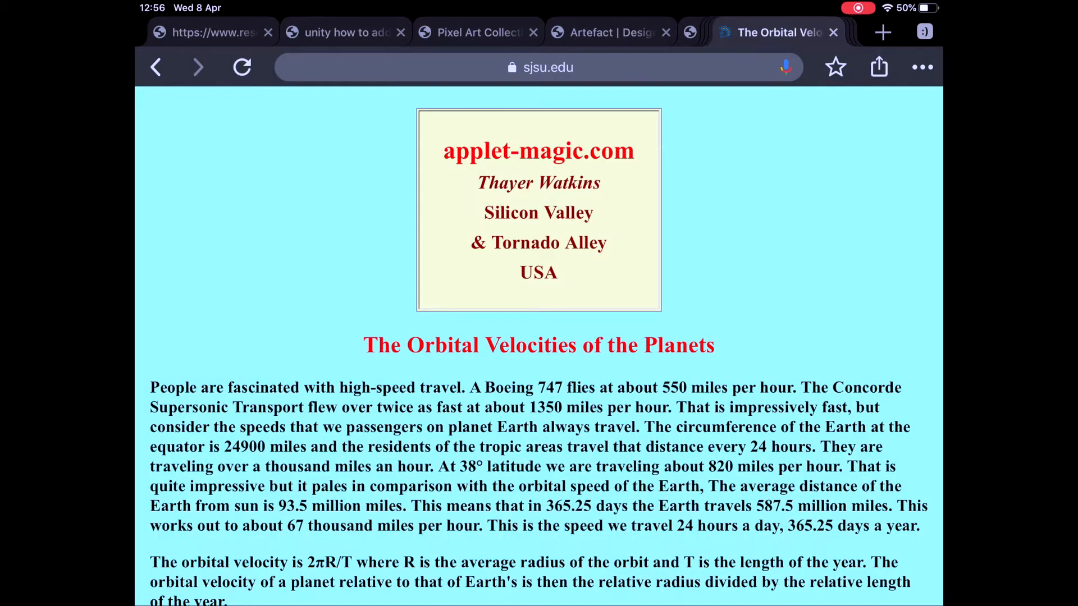
Scroll the Orbital Velocities table to Jupiter's row showing 0.434.
scroll("down", 3)
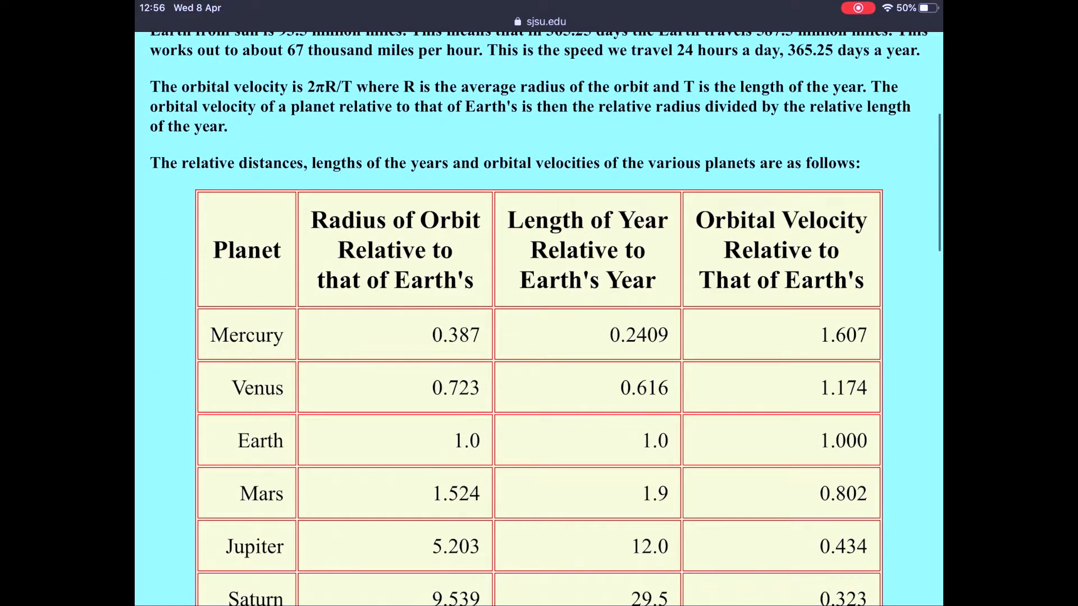
scroll("down", 3)
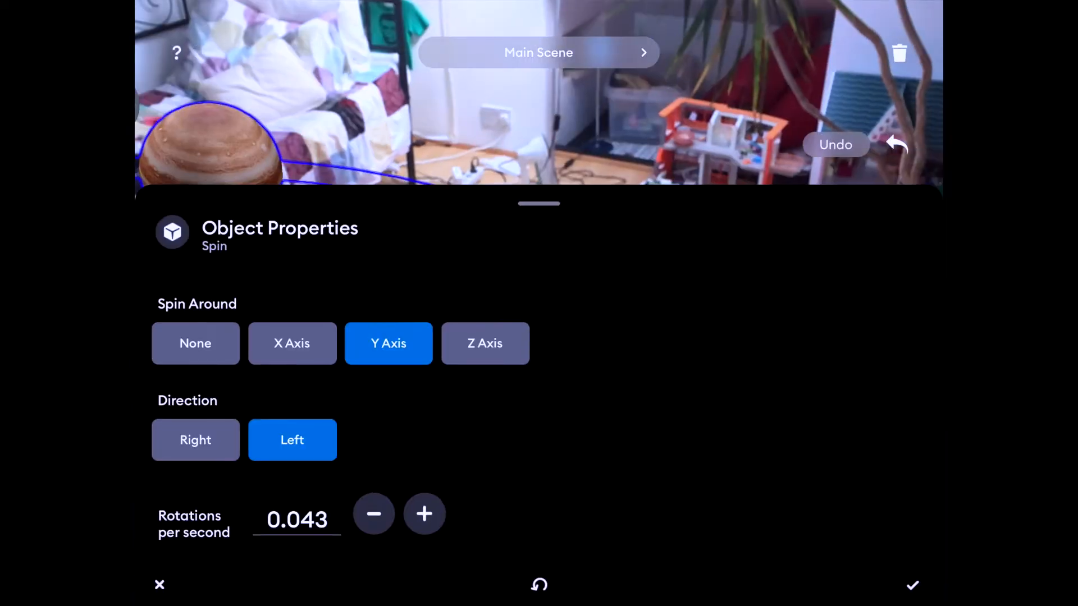
Confirm Jupiter's orbit spin as Y axis, left, 0.043 rotations per second and dismiss the panel.
left_click(160, 587)
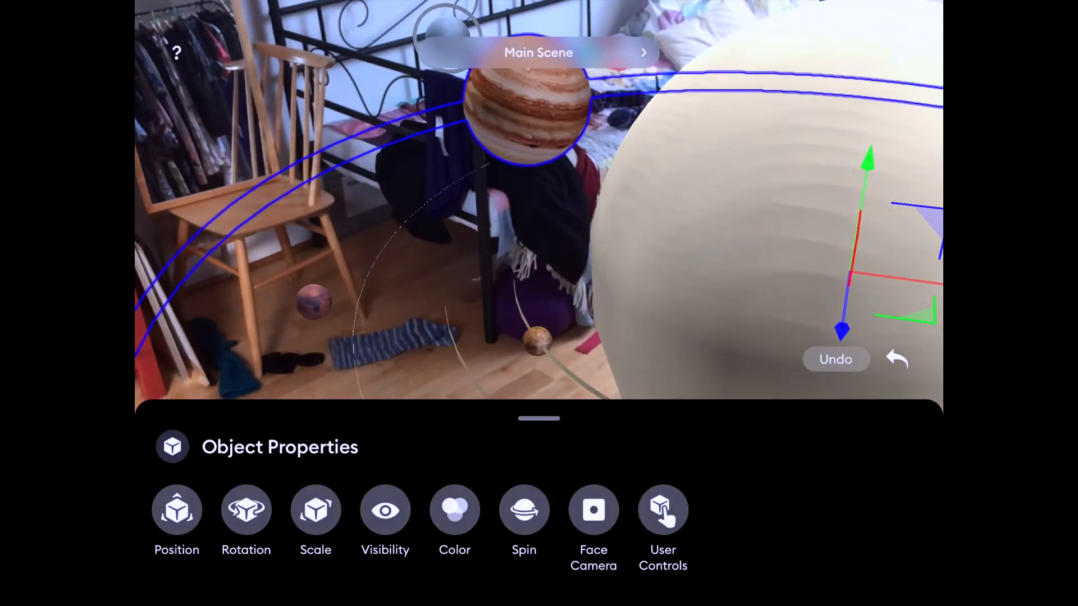
left_click(524, 512)
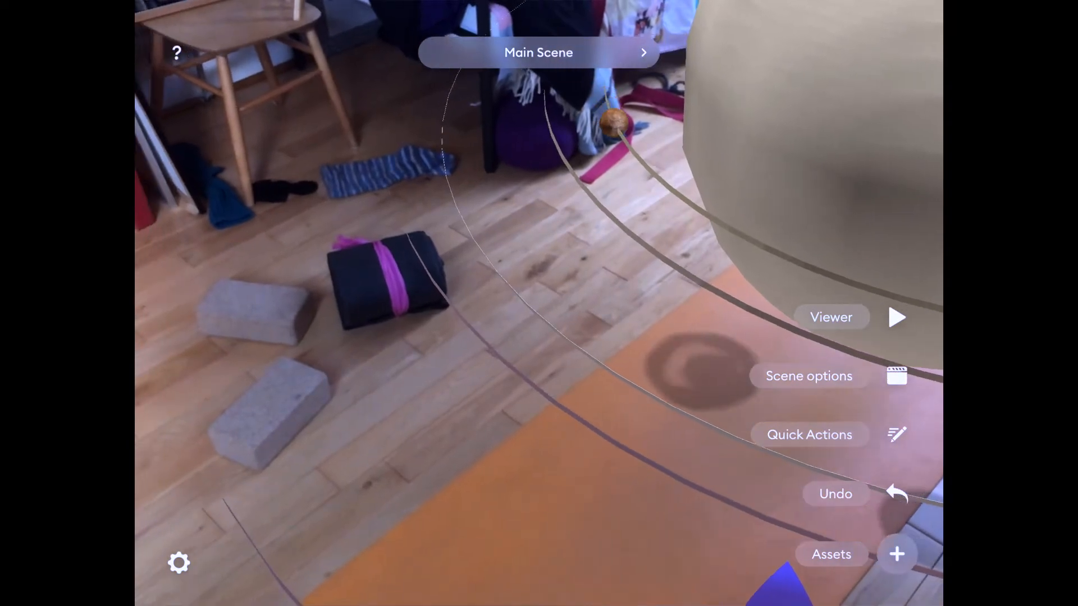
Bring up the Scene Options panel for the main solar system scene.
left_click(831, 555)
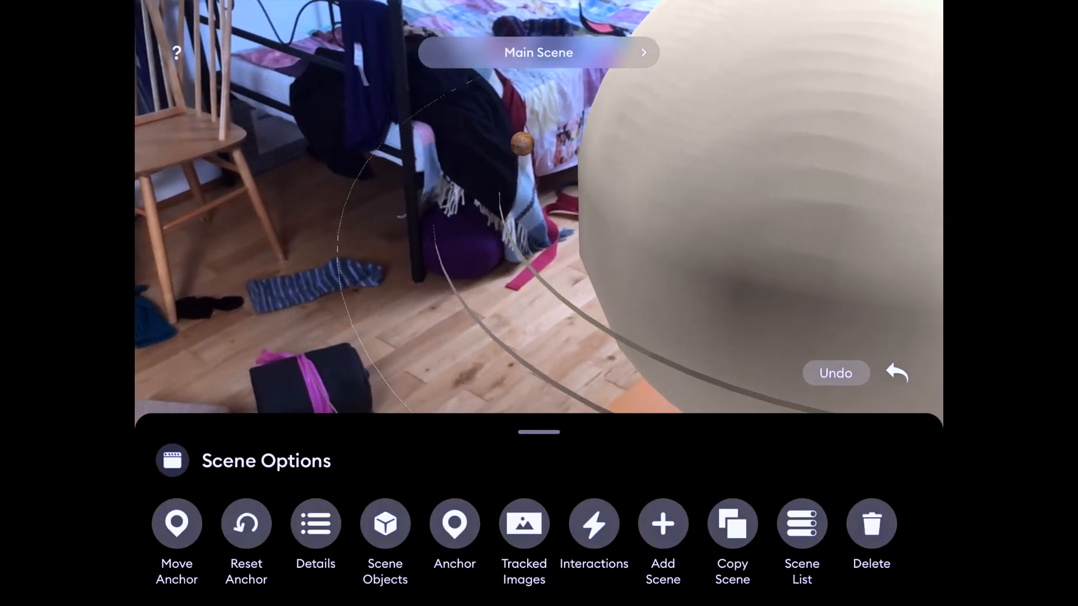
Add a new scene named Neptune and save it as the active scene.
left_click(663, 524)
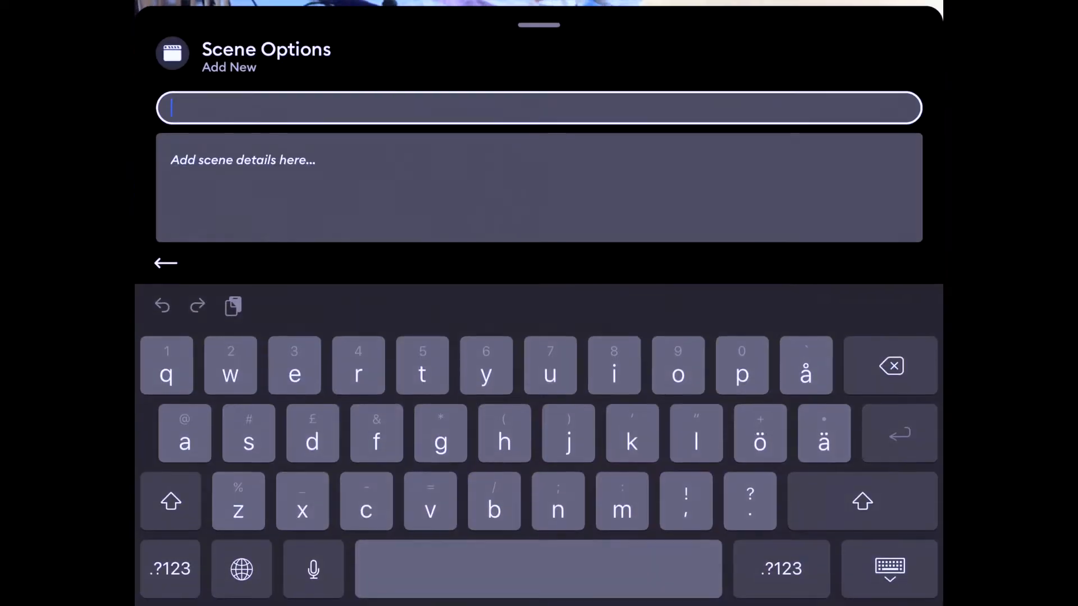
type("Neptune")
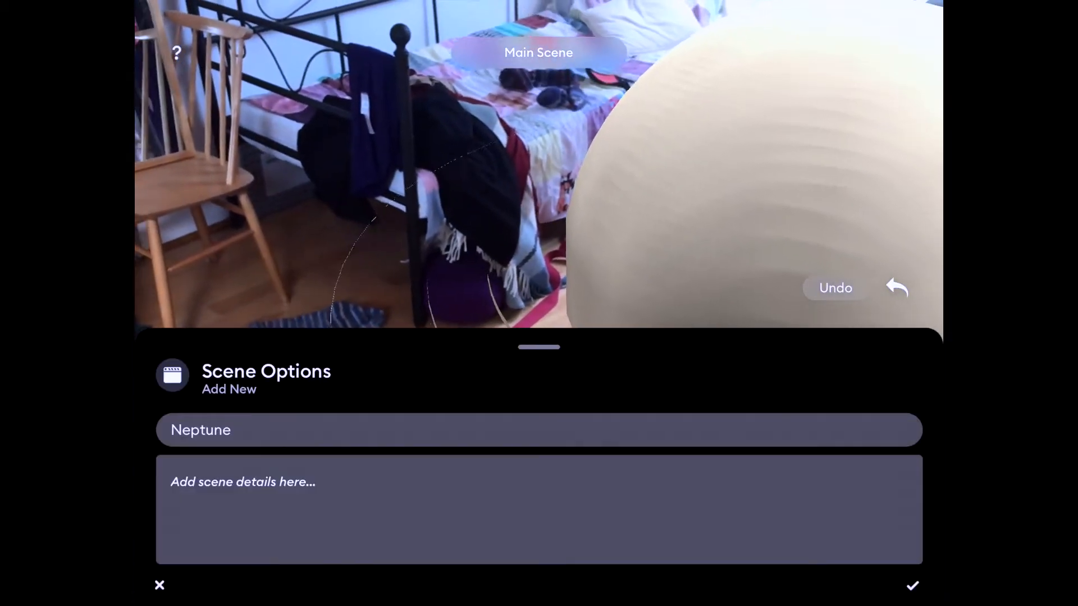
left_click(912, 587)
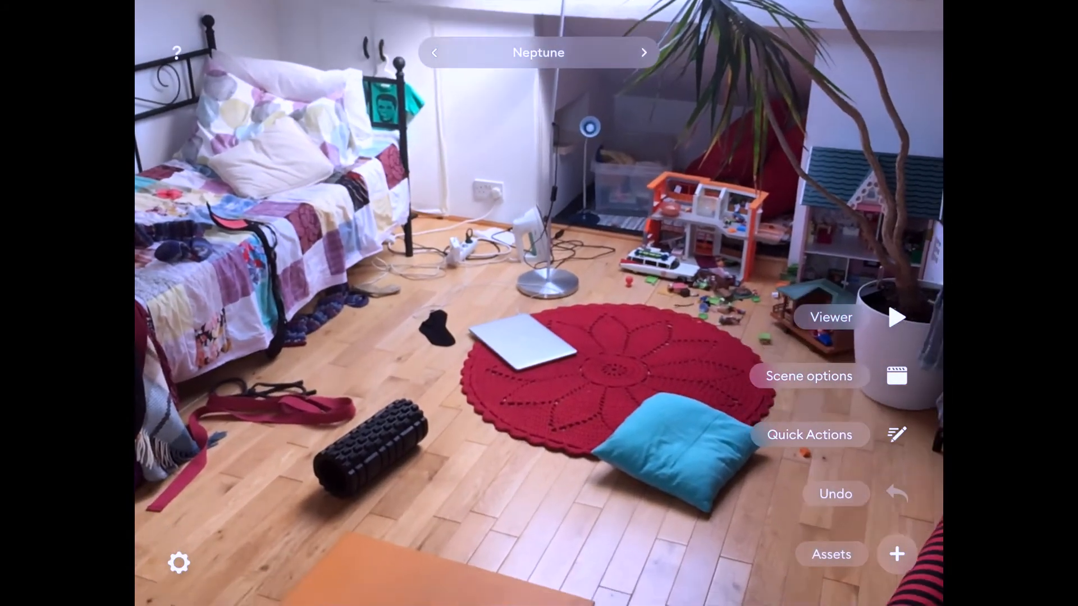
Add the blue Neptune sphere and its info panel assets into the Neptune scene.
left_click(831, 555)
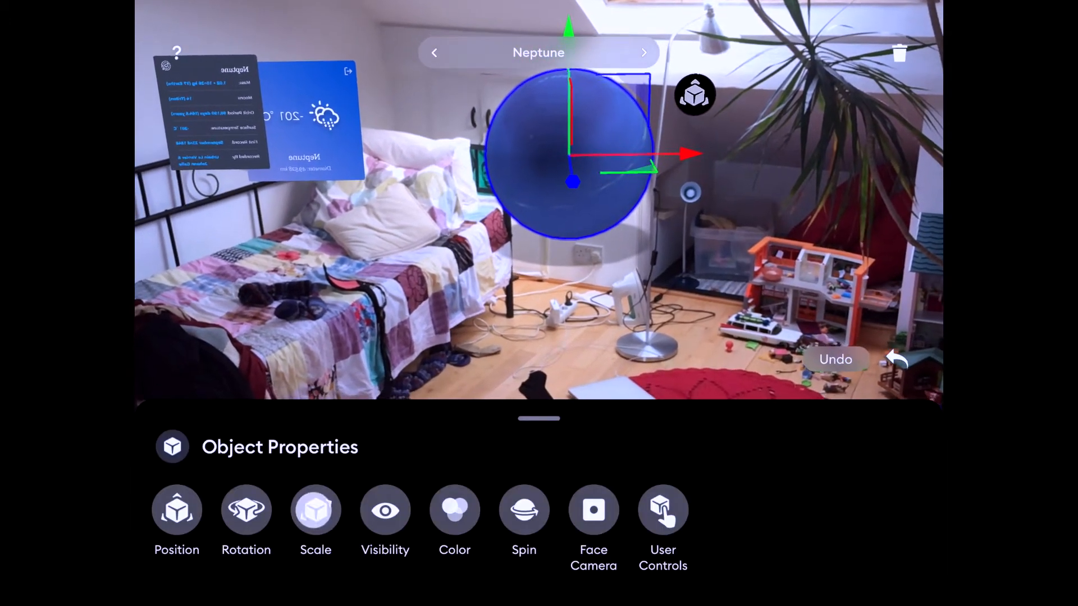
Set the Neptune sphere's scale to 0.003 on the X and Y axes.
left_click(316, 510)
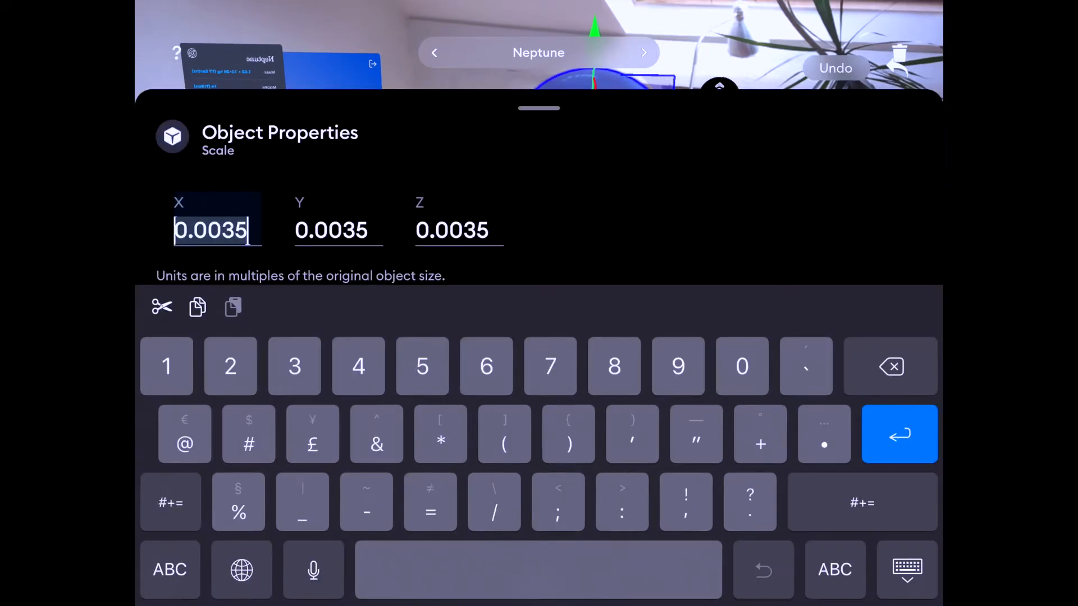
key("Backspace")
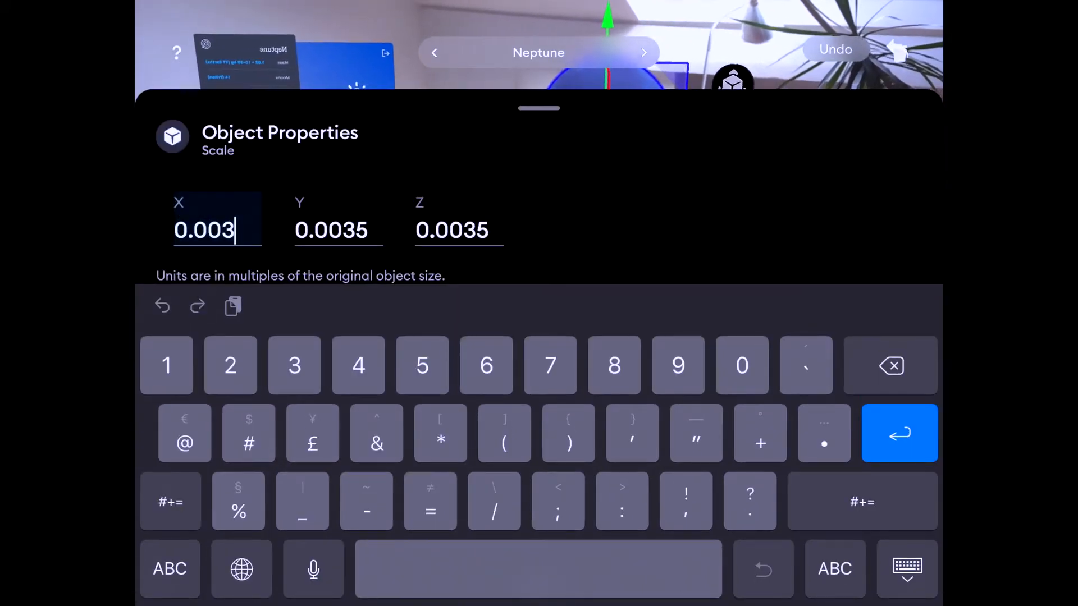
left_click(338, 230)
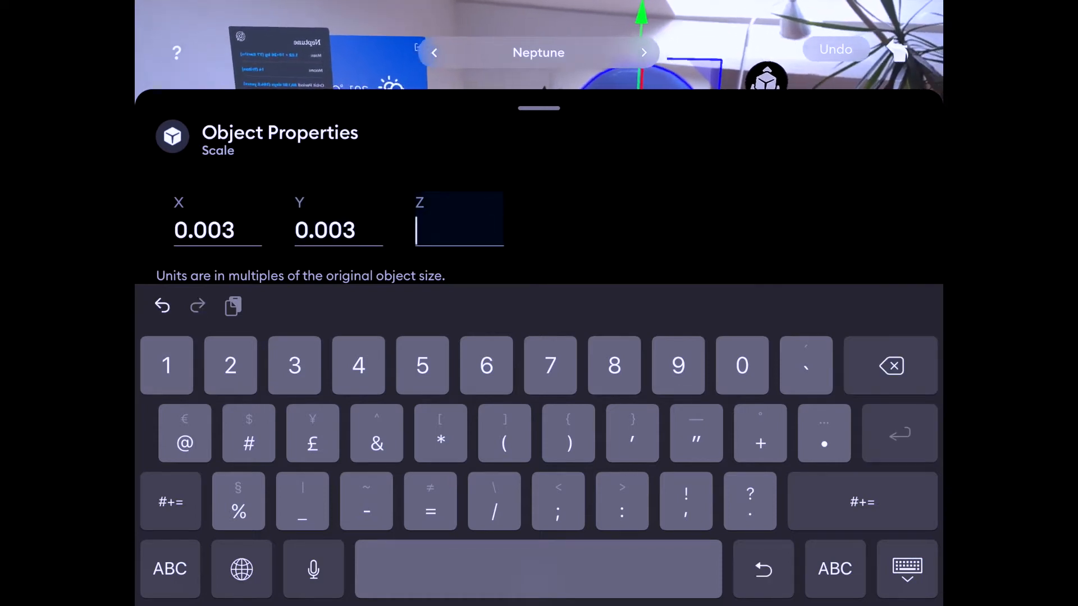
type(".003")
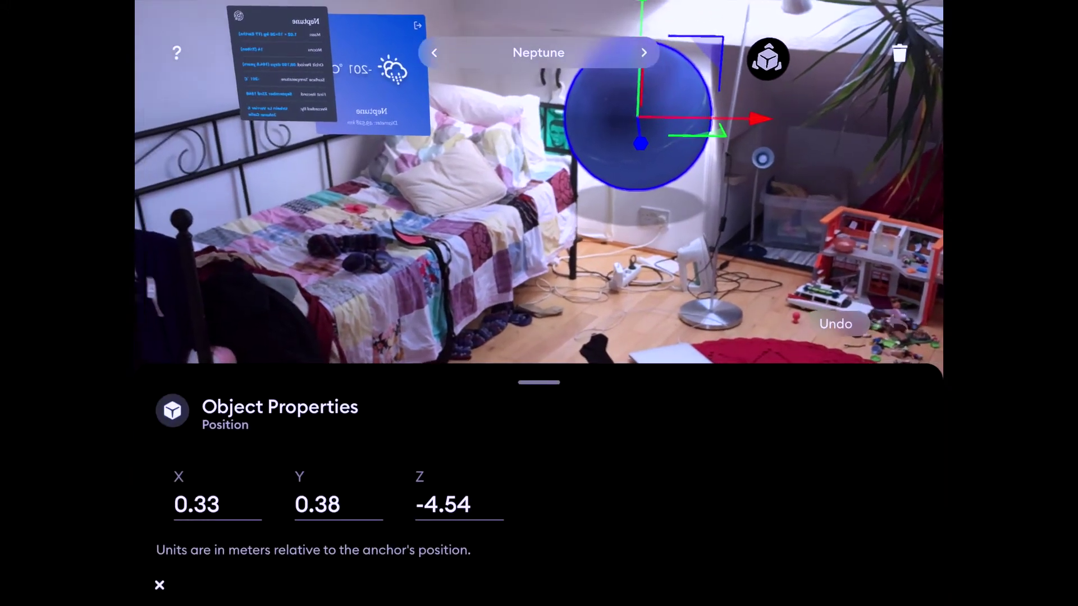
Close Neptune's position values and bring up its Spin settings (no axis, left, 1.00 rps).
left_click(216, 504)
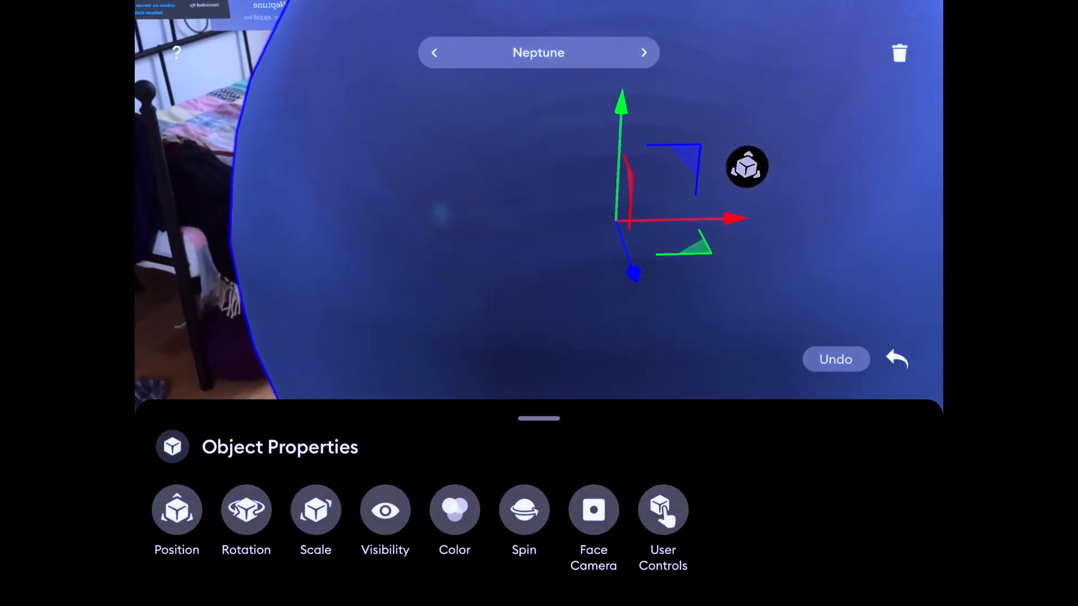
left_click(662, 510)
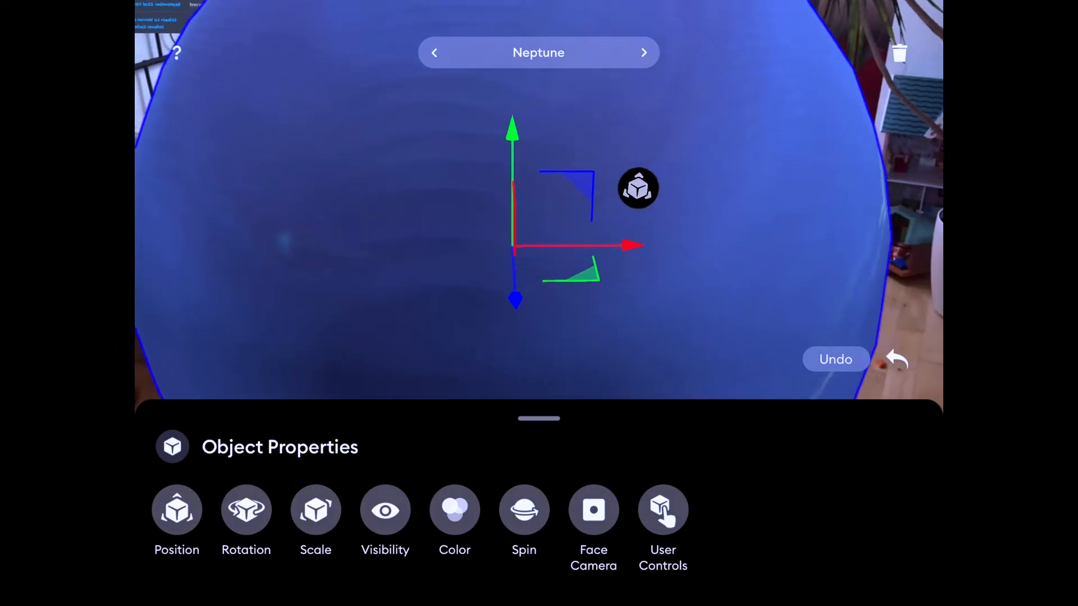
left_click(523, 510)
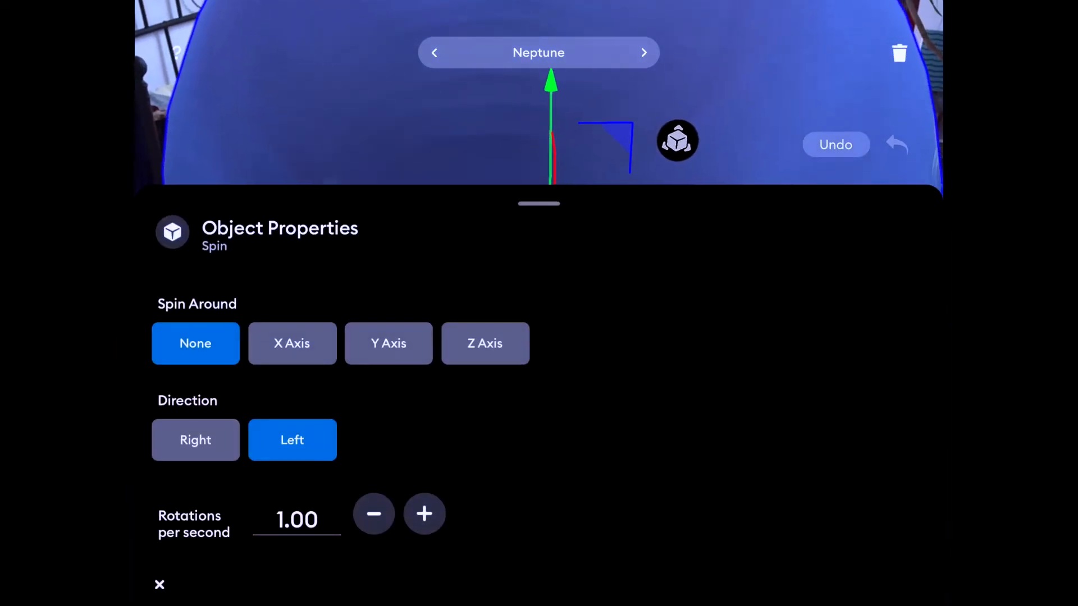
Set Neptune to spin left around the Y axis at 0.1 rotations per second and confirm.
left_click(389, 343)
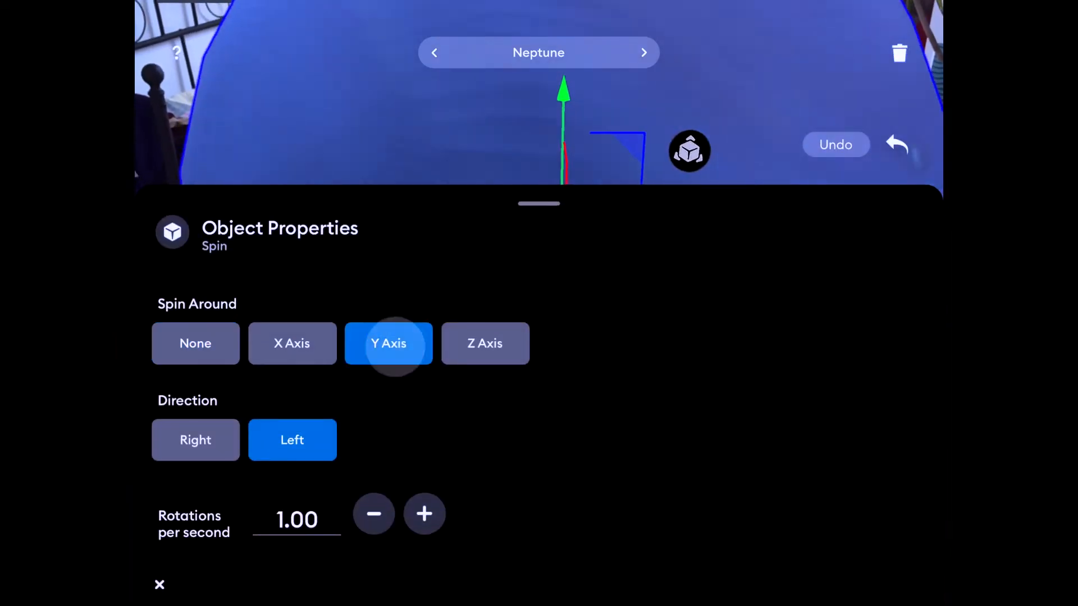
left_click(372, 514)
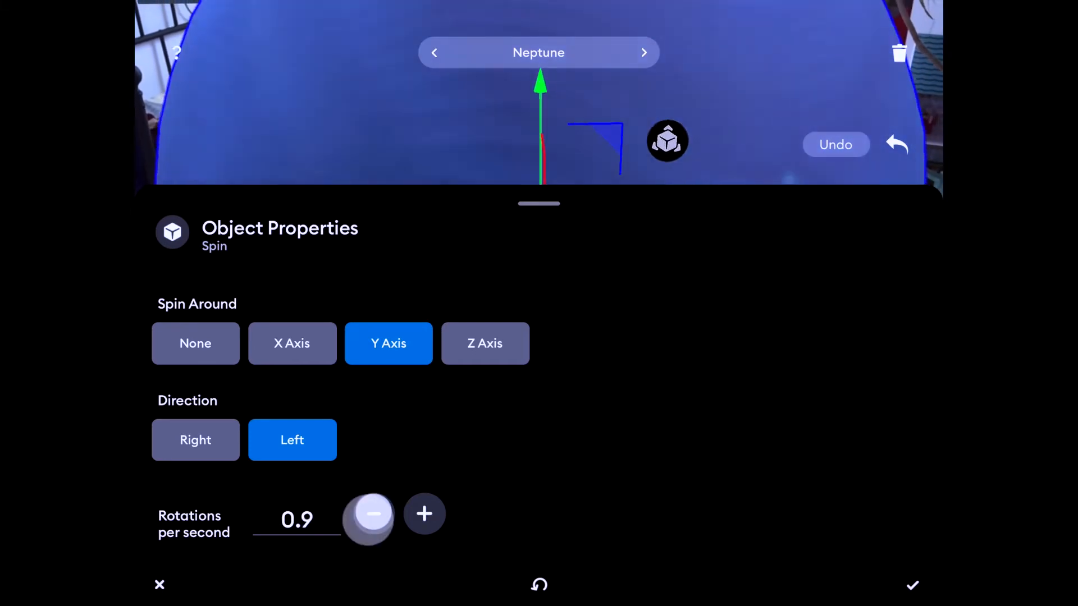
left_click(373, 514)
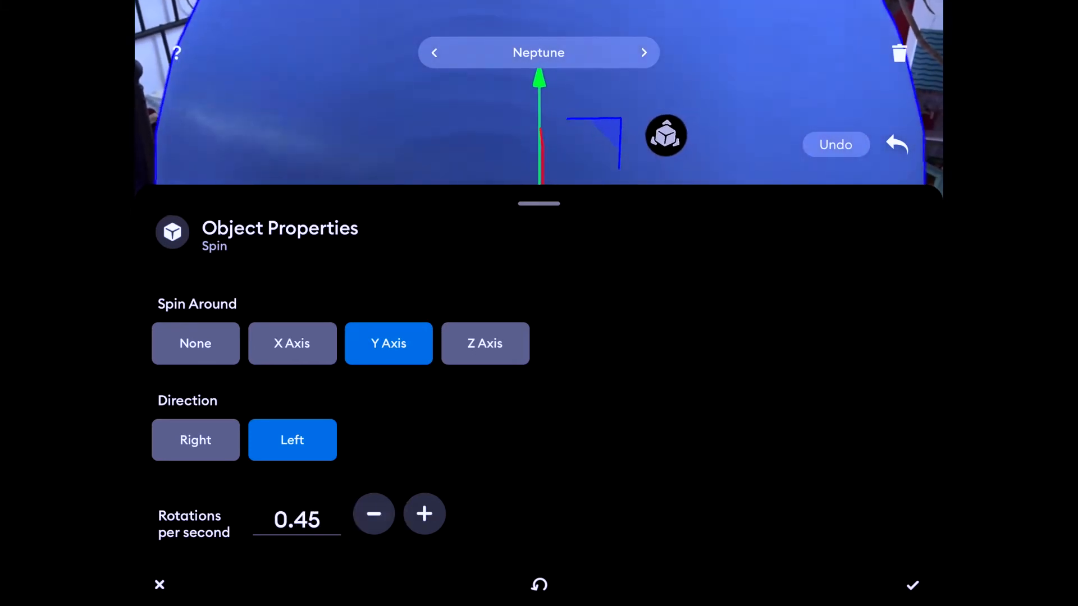
left_click(373, 515)
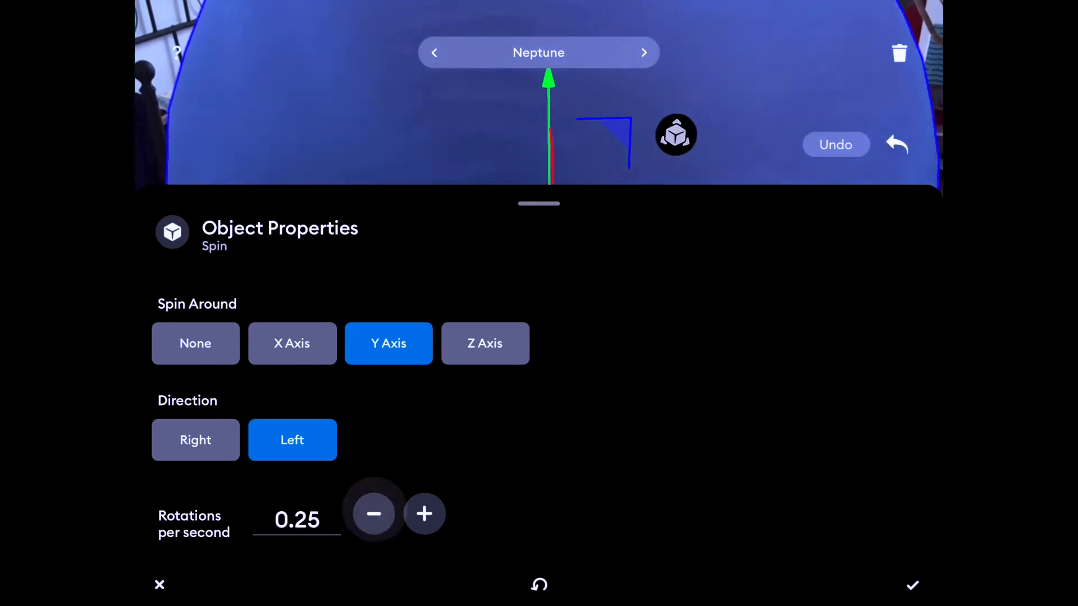
left_click(373, 515)
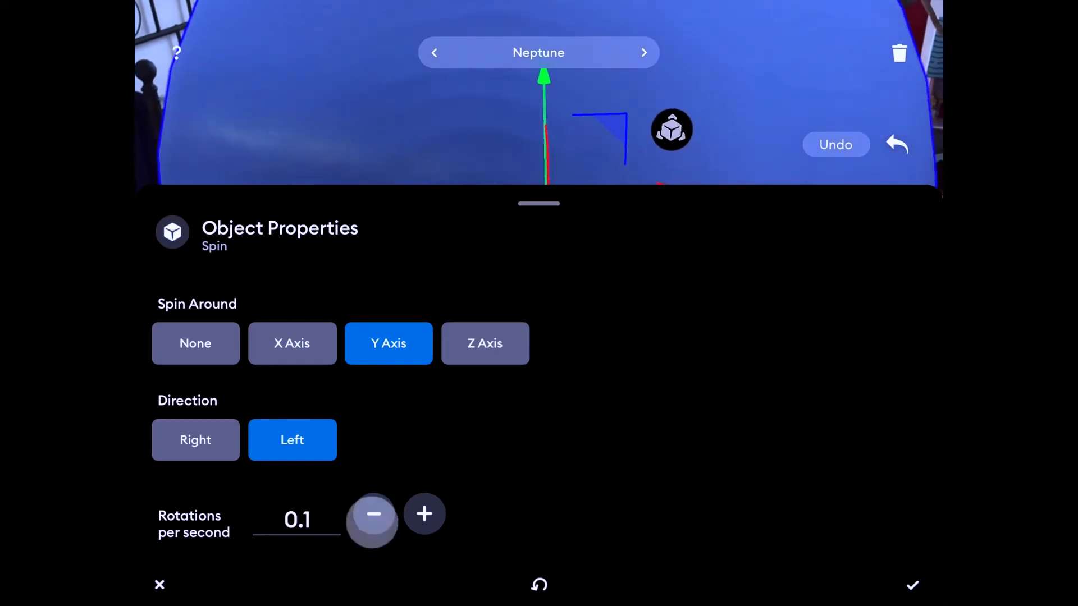
left_click(372, 514)
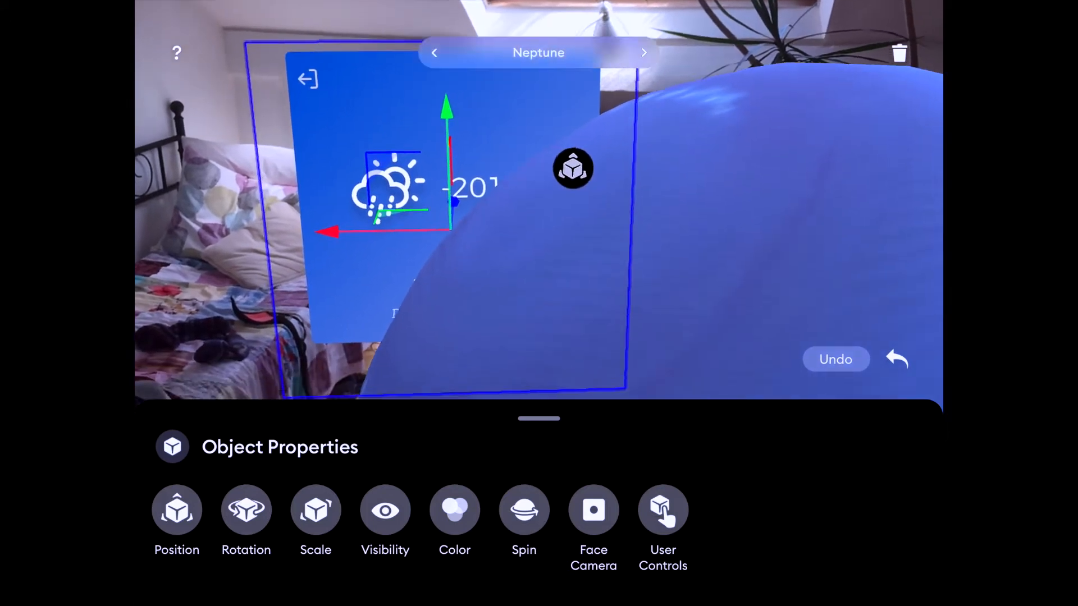
left_click(592, 510)
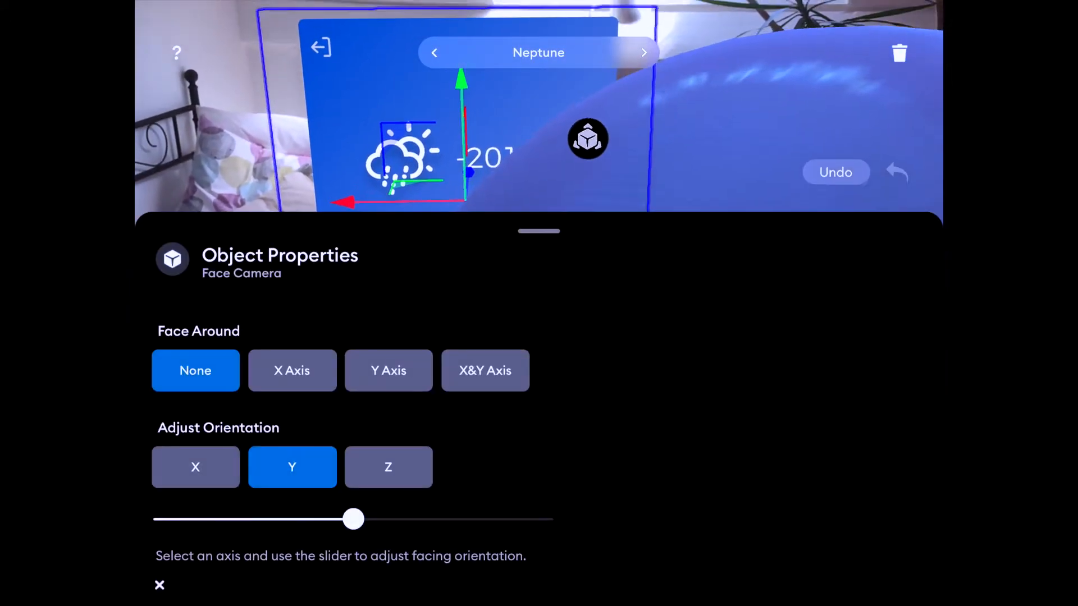
left_click(389, 370)
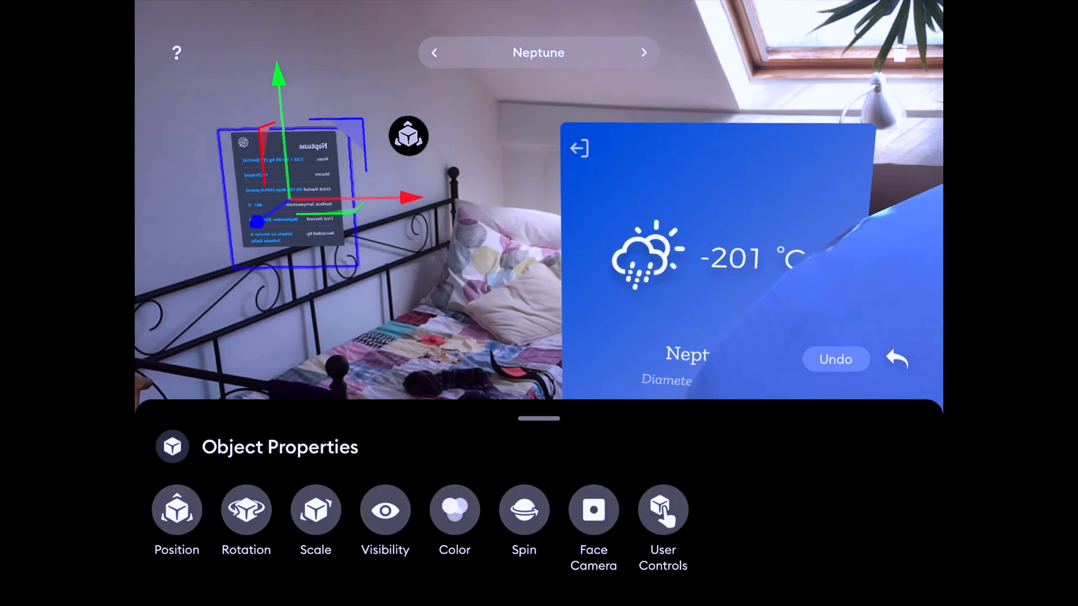
left_click(593, 510)
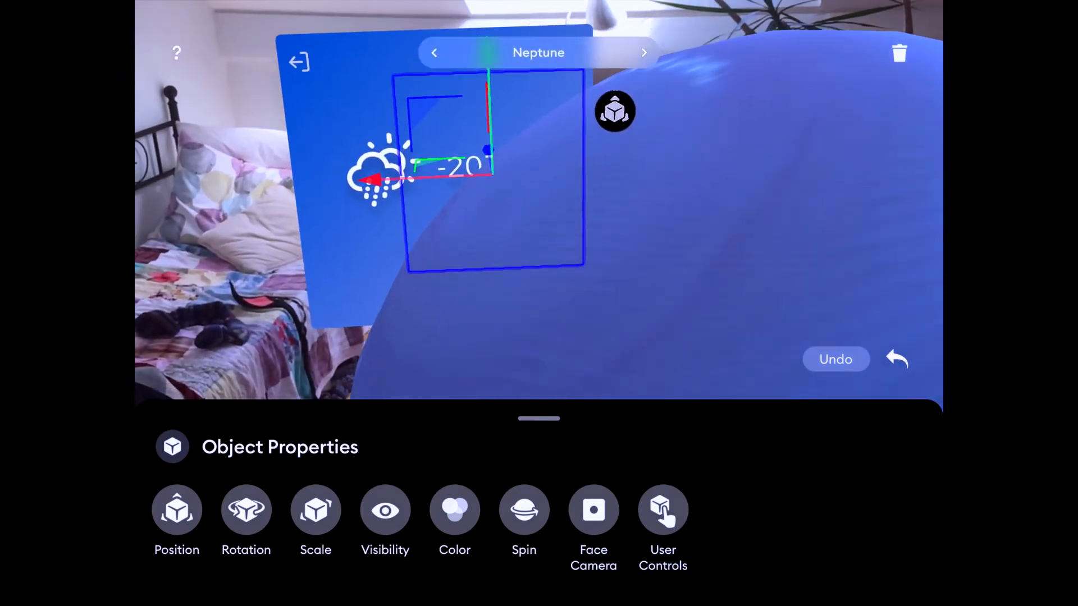
Select the Neptune card and open its interaction's Position response for editing.
left_click(385, 510)
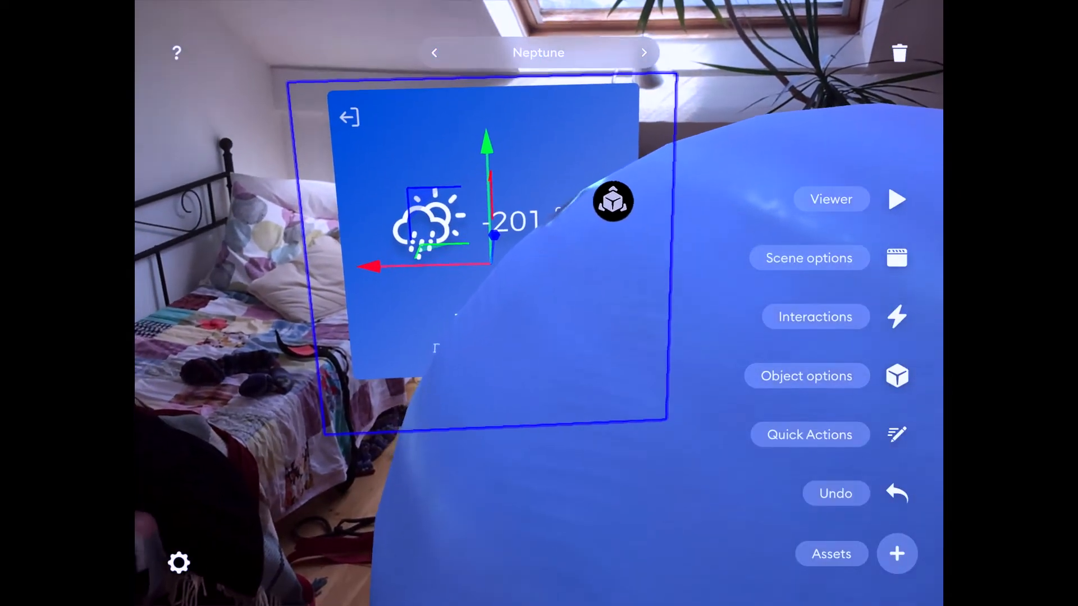
left_click(815, 316)
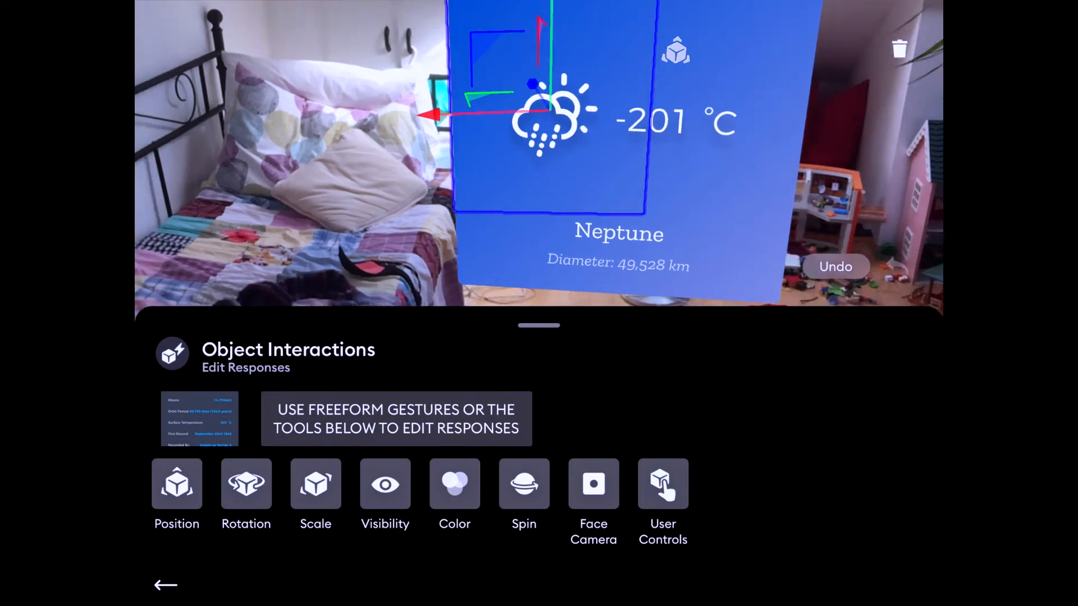
left_click(176, 484)
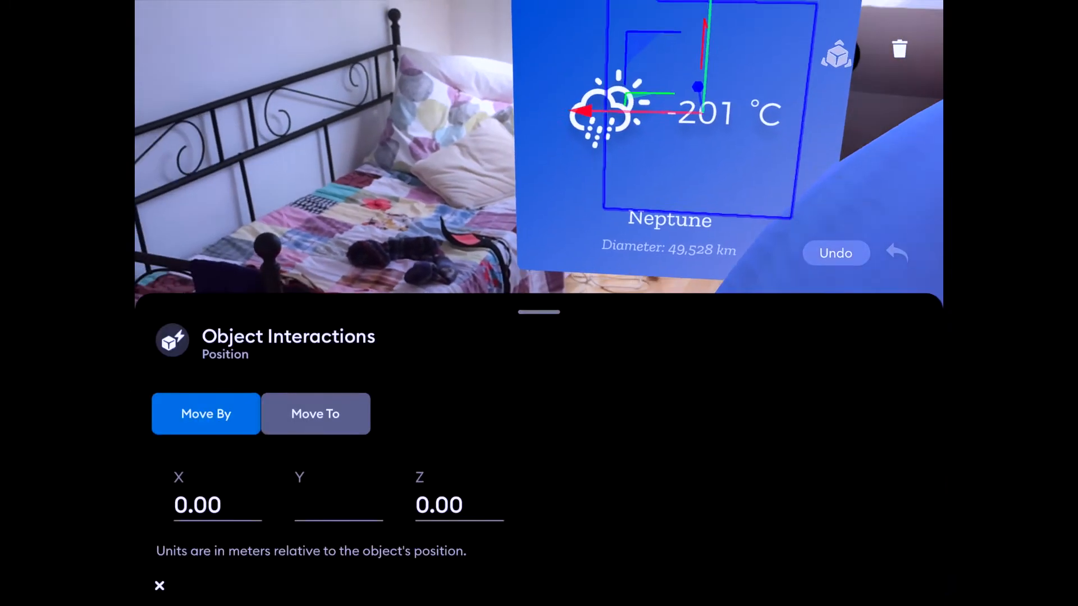
Apply the card's Move By position response and add Visibility to its interaction responses.
left_click(316, 413)
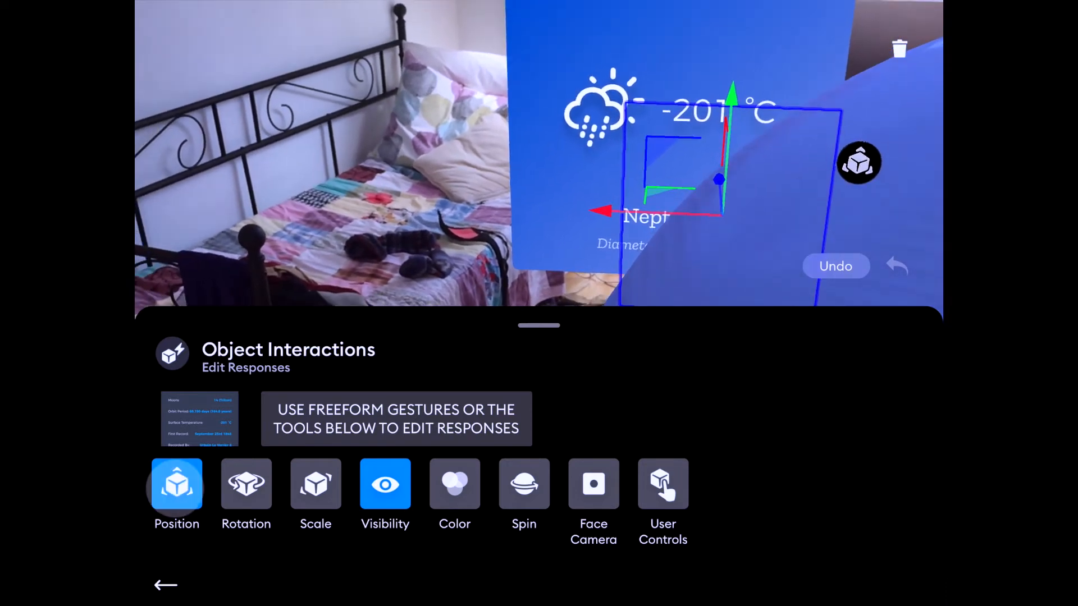
left_click(176, 484)
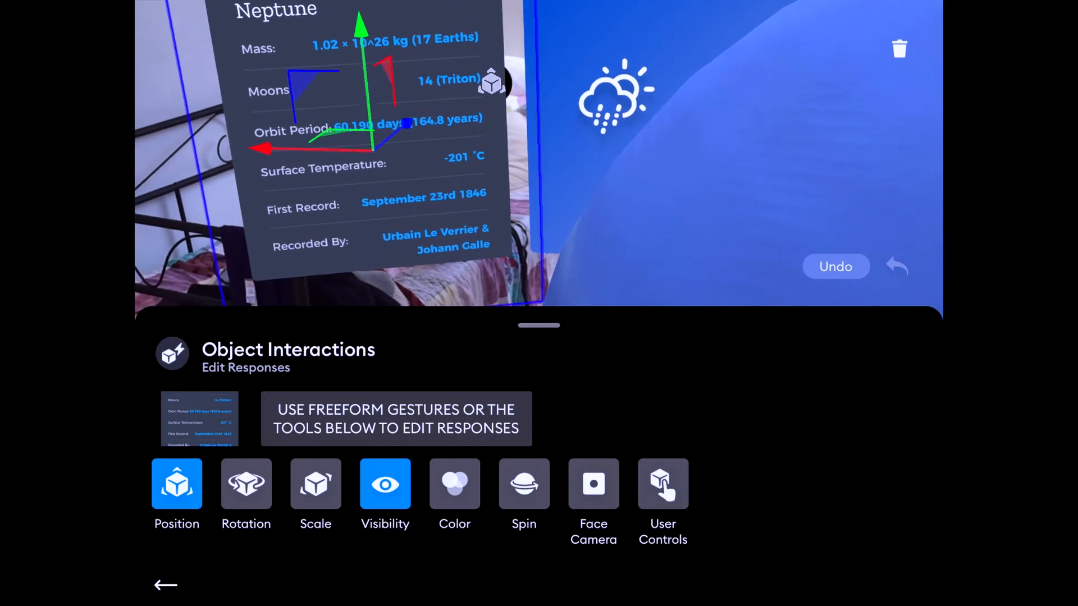
left_click(593, 484)
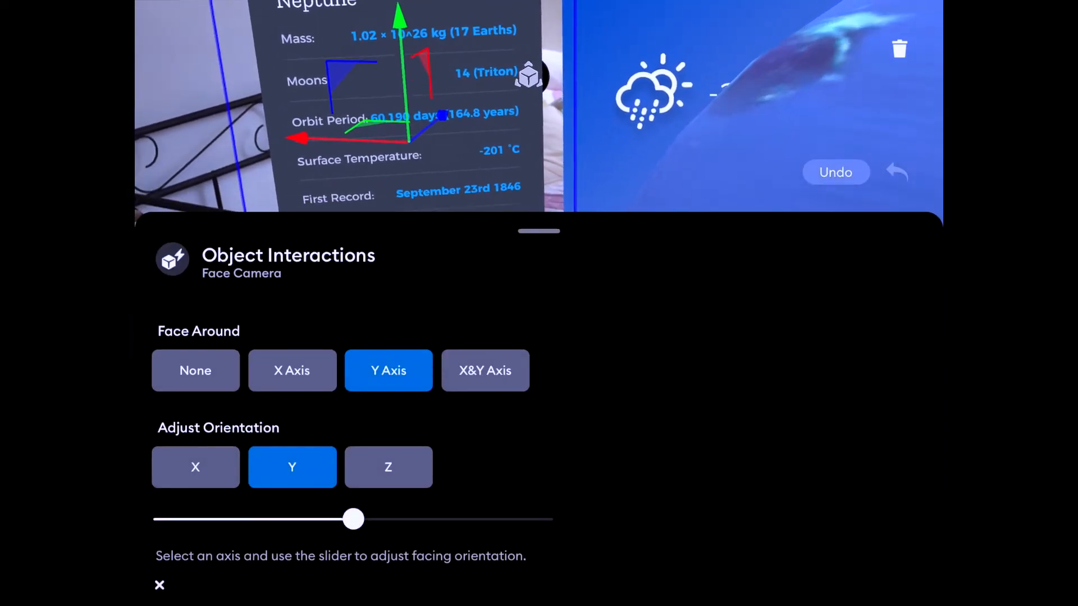
Pick Neptune.png from the scene objects and open its Scene Change response.
left_click(159, 586)
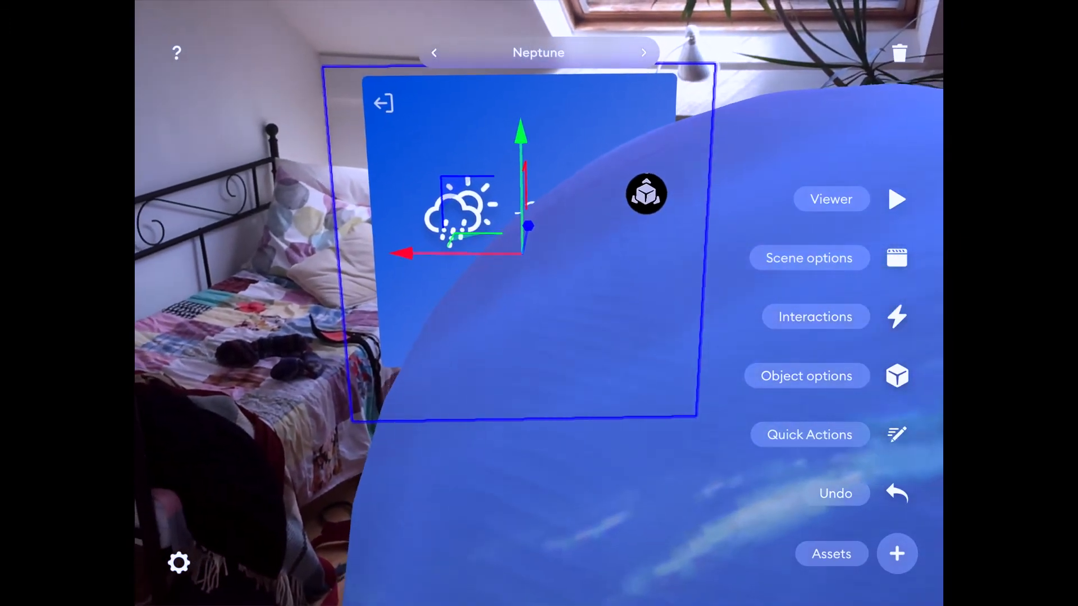
left_click(809, 258)
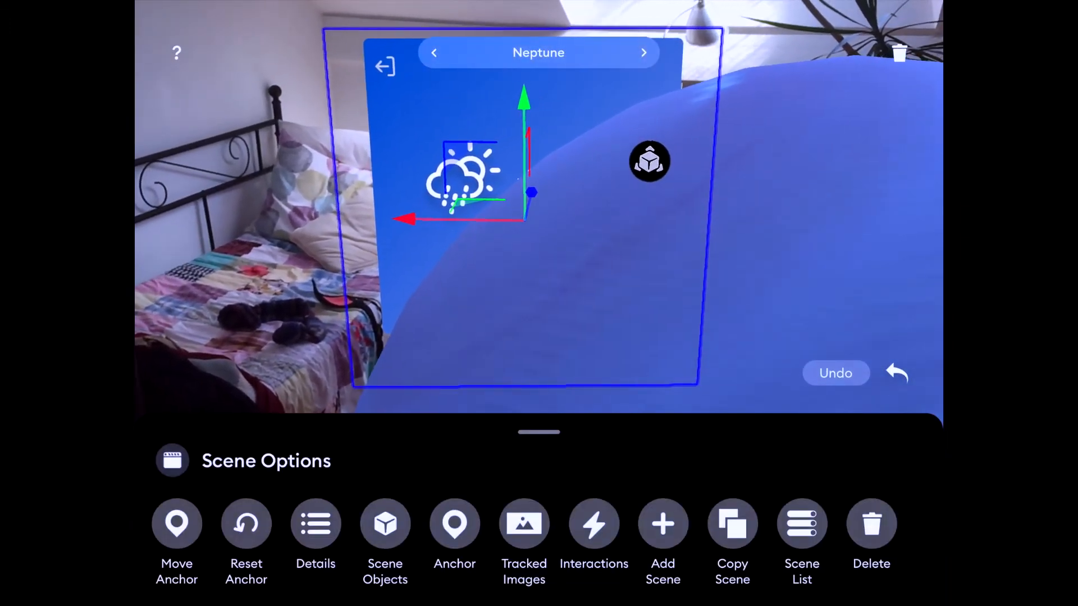
left_click(384, 523)
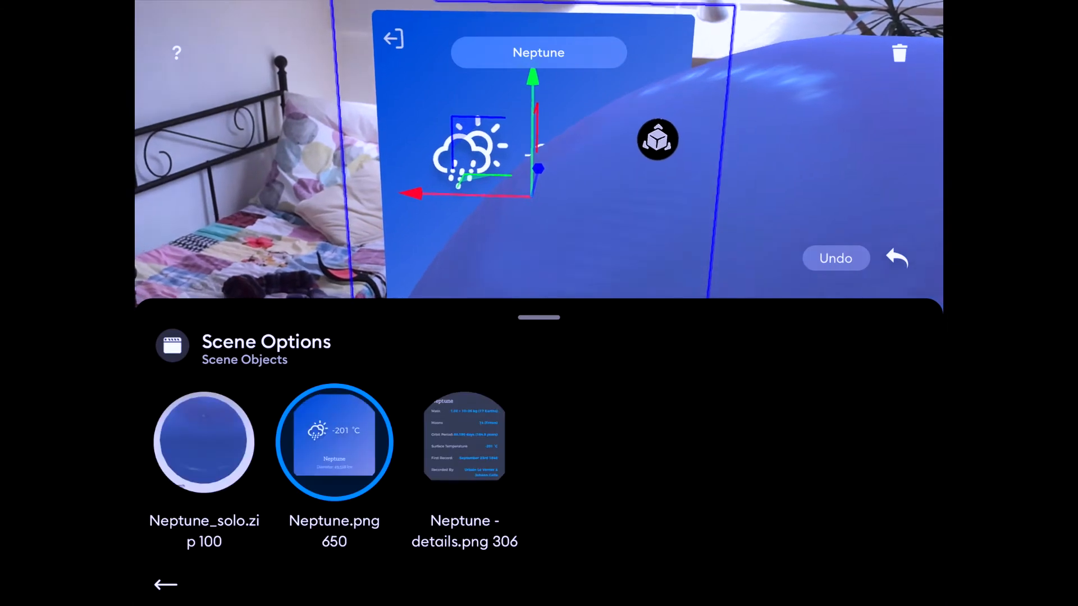
left_click(465, 442)
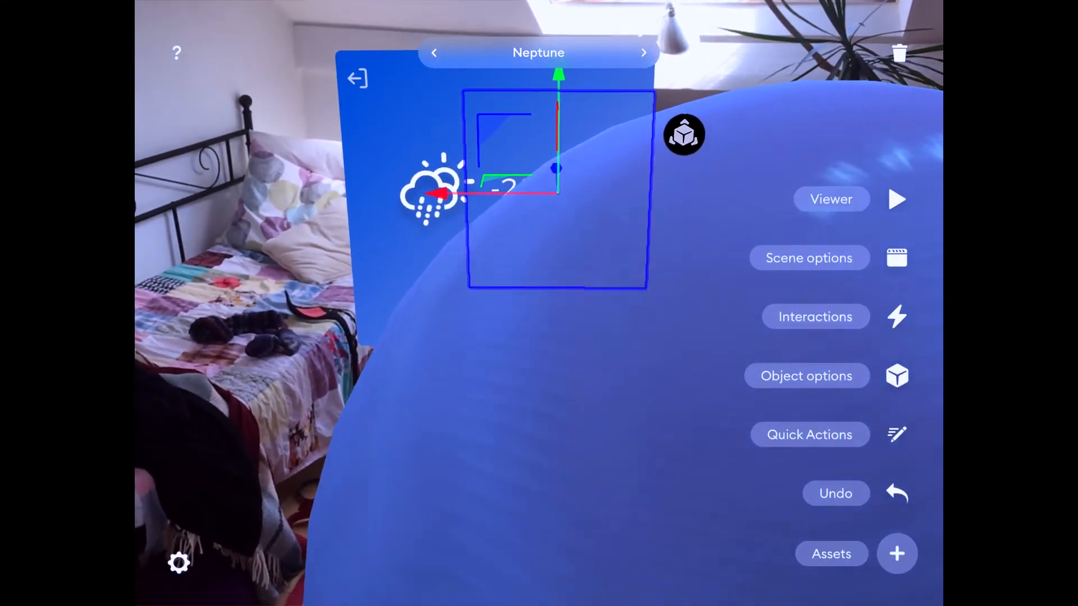
left_click(815, 317)
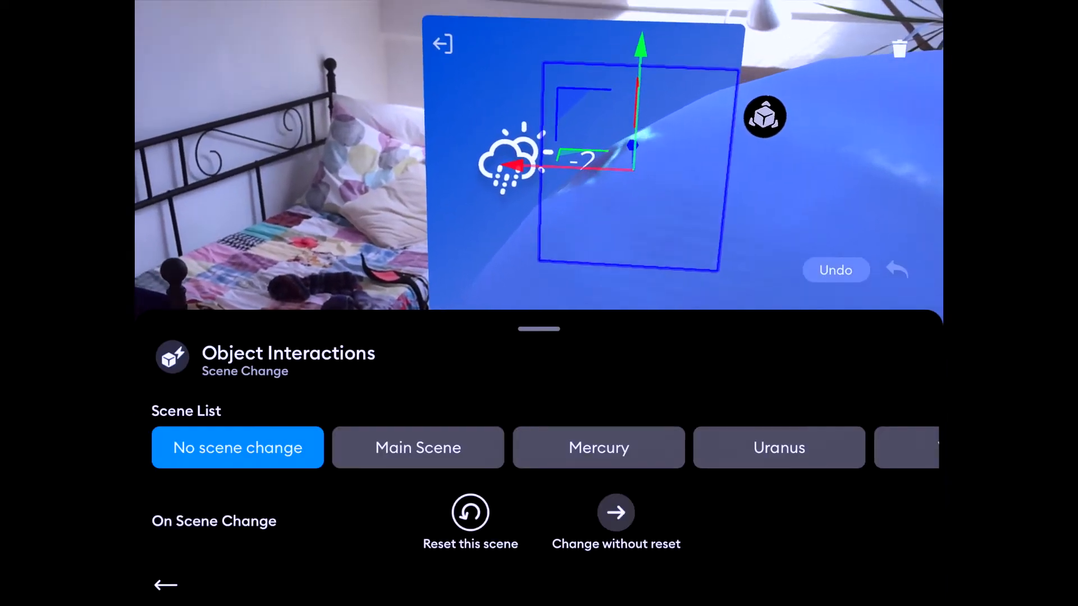
left_click(164, 585)
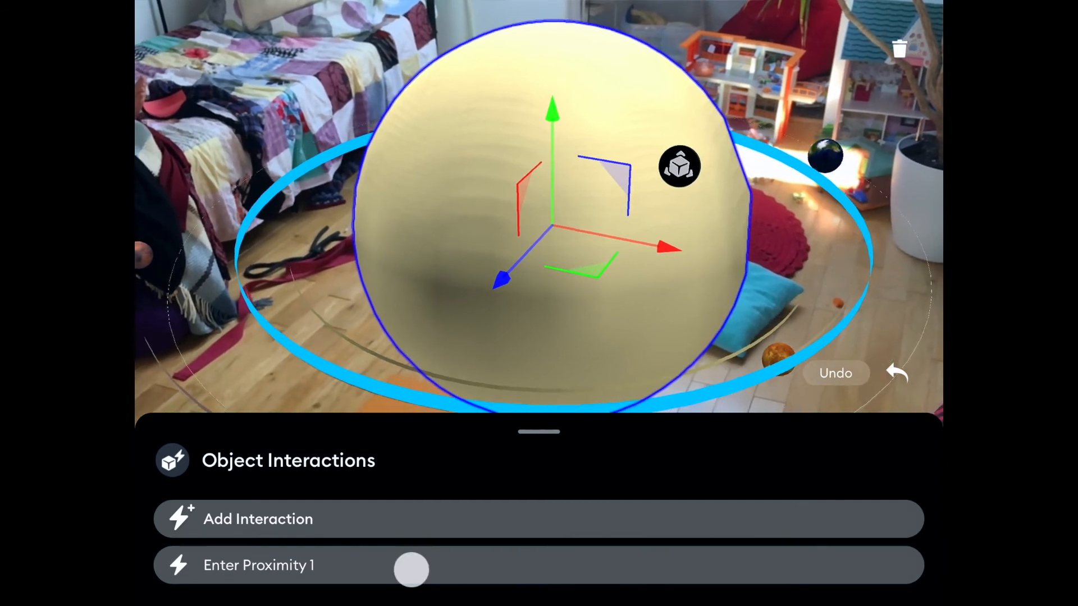
Set the Sun's Enter Proximity 1 spin response to Spin Around None so the planet stops.
left_click(258, 565)
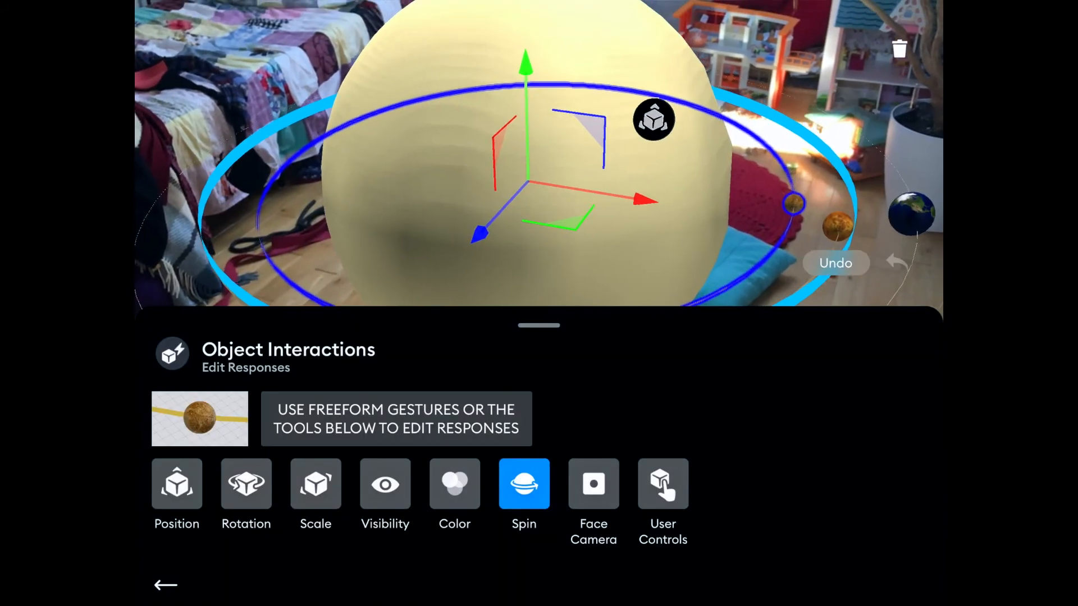
left_click(523, 482)
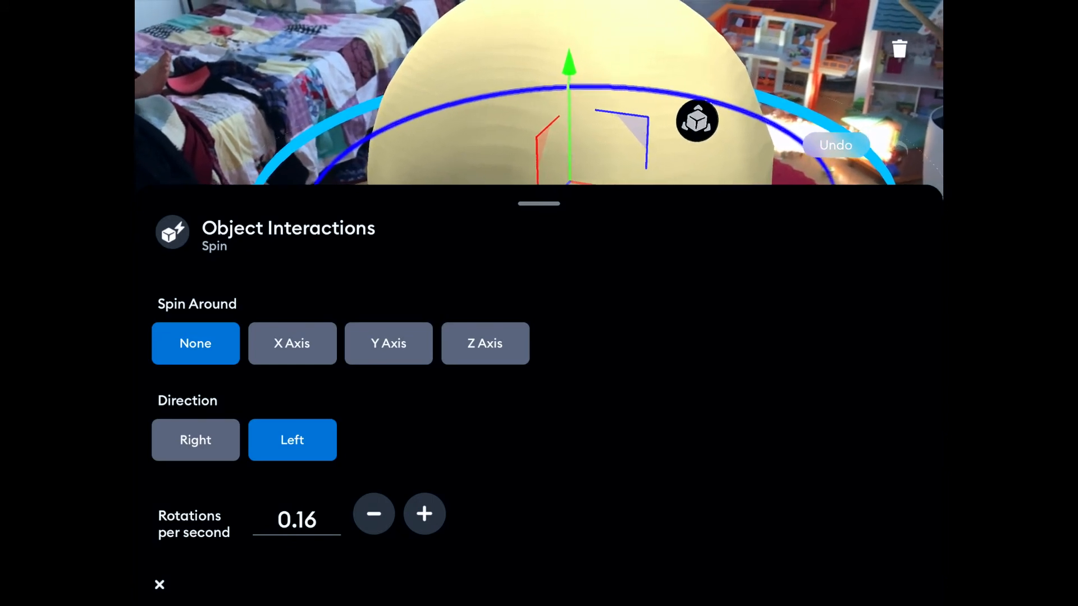
left_click(160, 585)
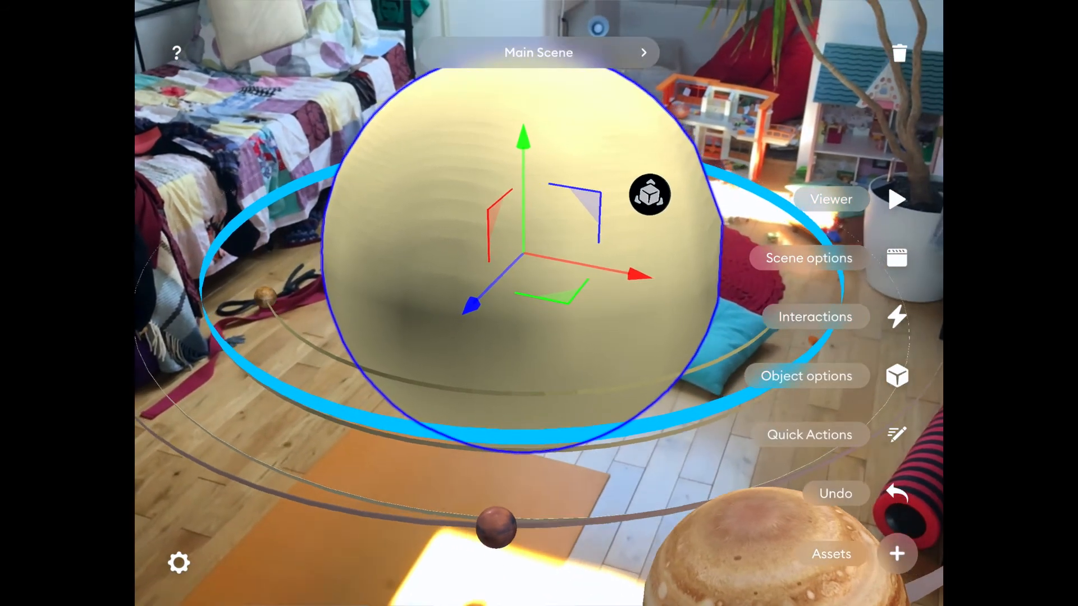
Add a planet to the Sun's Enter Proximity 1 trigger responses.
left_click(818, 317)
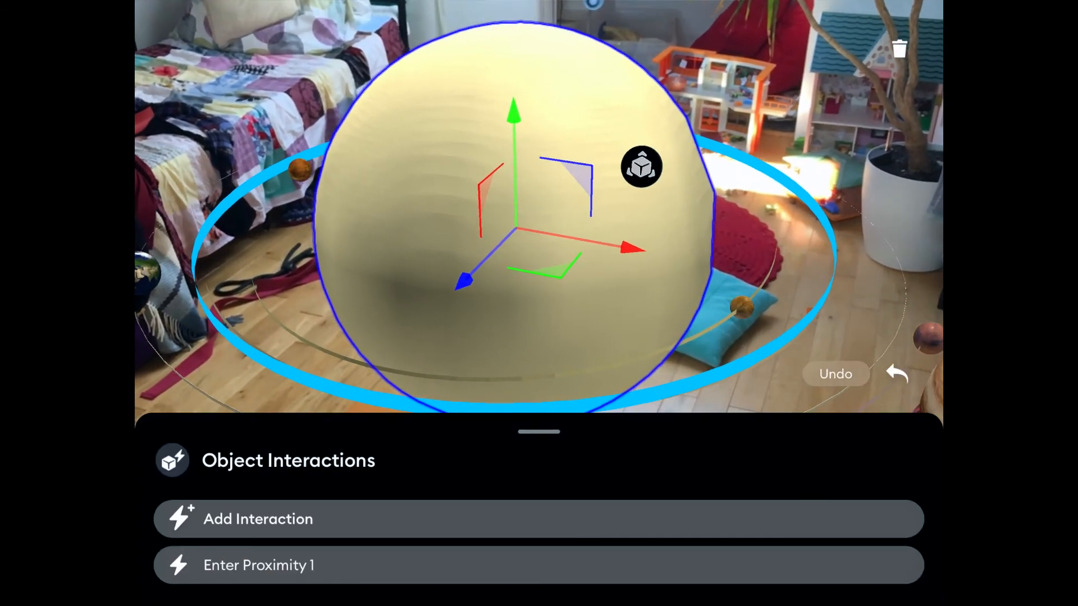
left_click(259, 564)
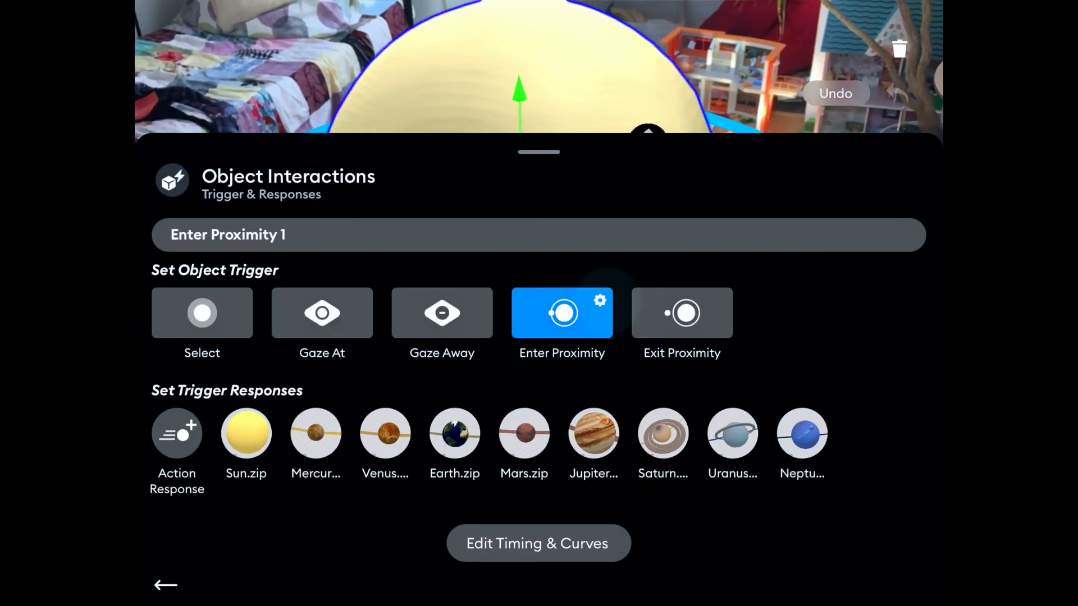
left_click(600, 302)
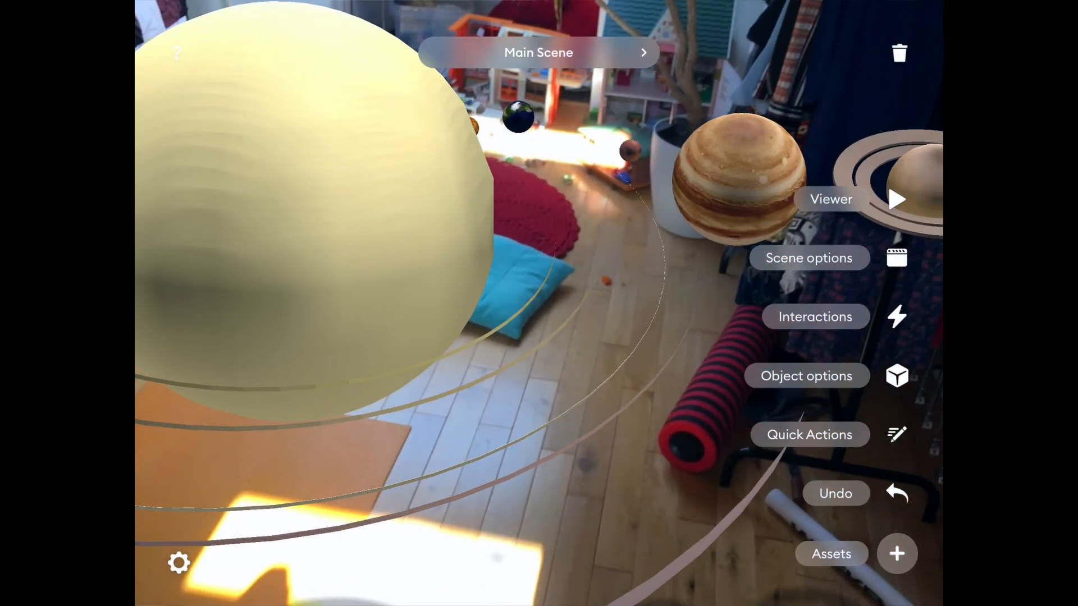
left_click(897, 200)
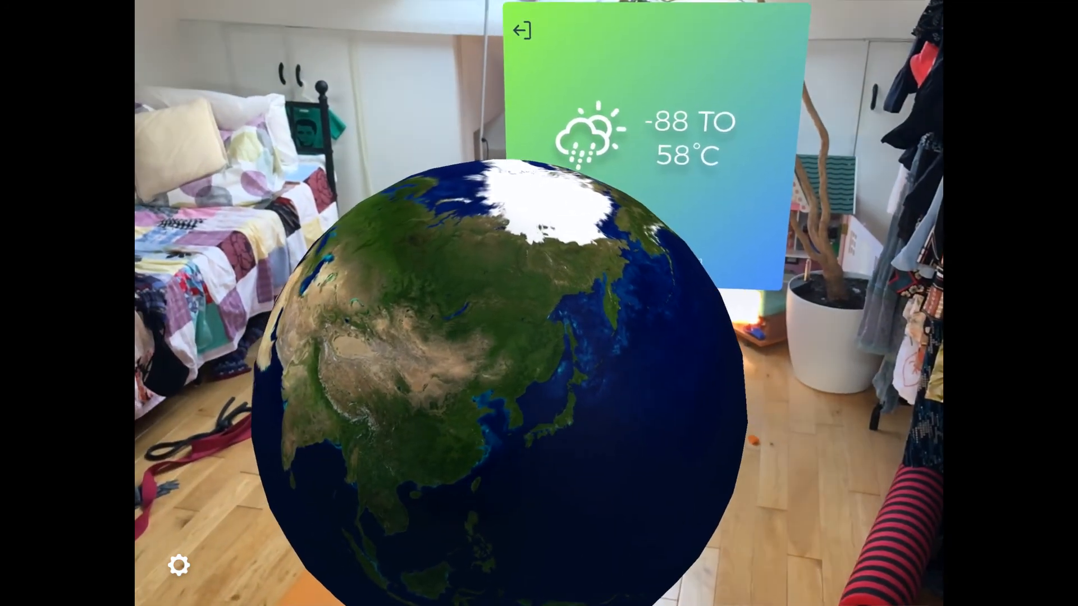